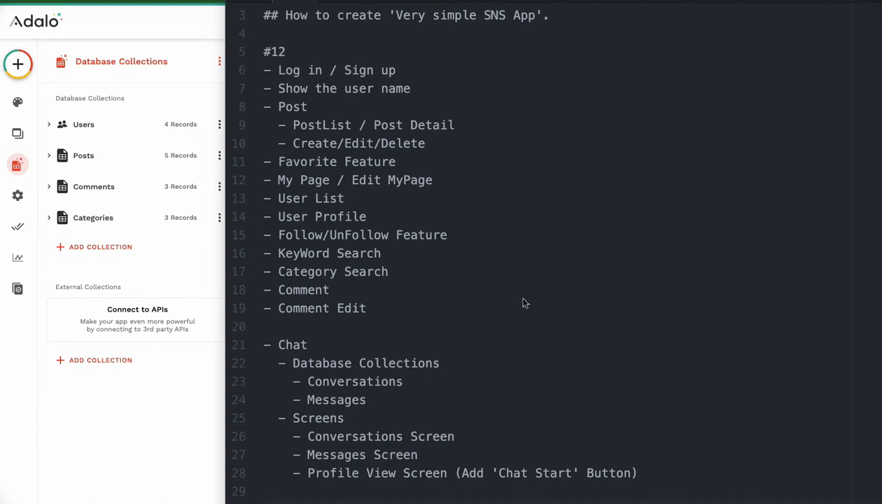
pyautogui.moveTo(524, 320)
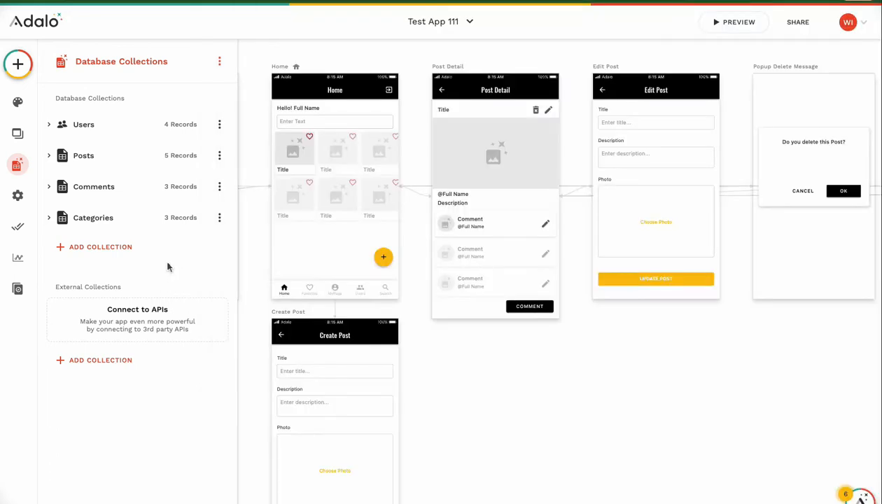
# Create a new collection named Conversations
pyautogui.click(100, 246)
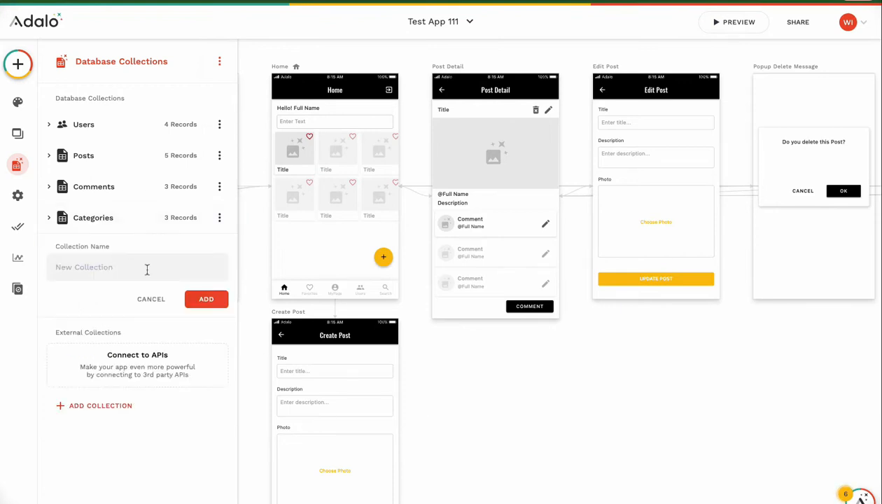
pyautogui.write('Conversations')
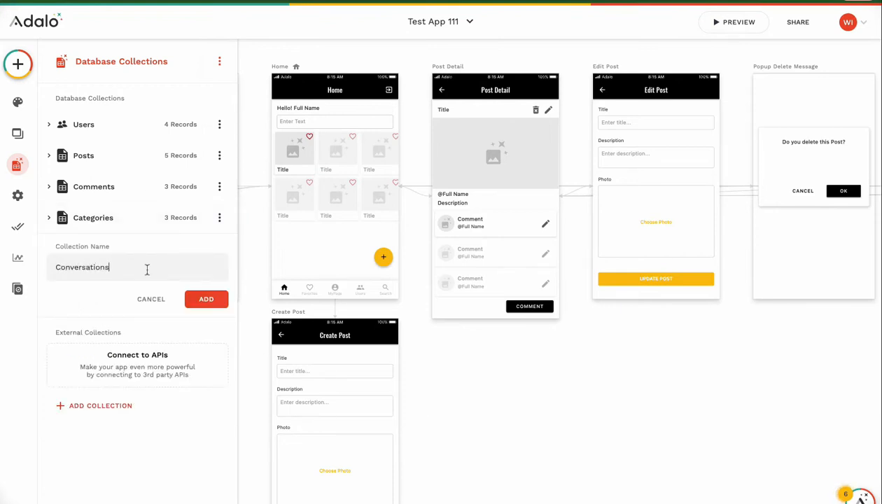
pyautogui.click(205, 300)
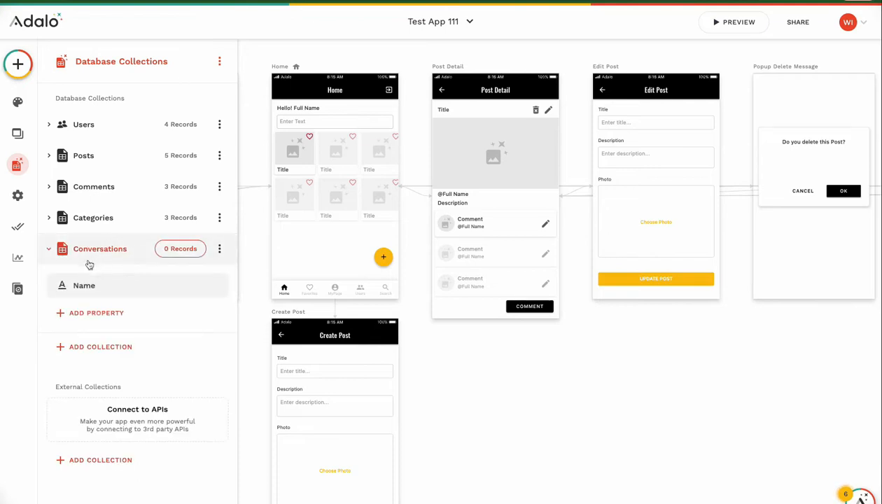
pyautogui.moveTo(102, 261)
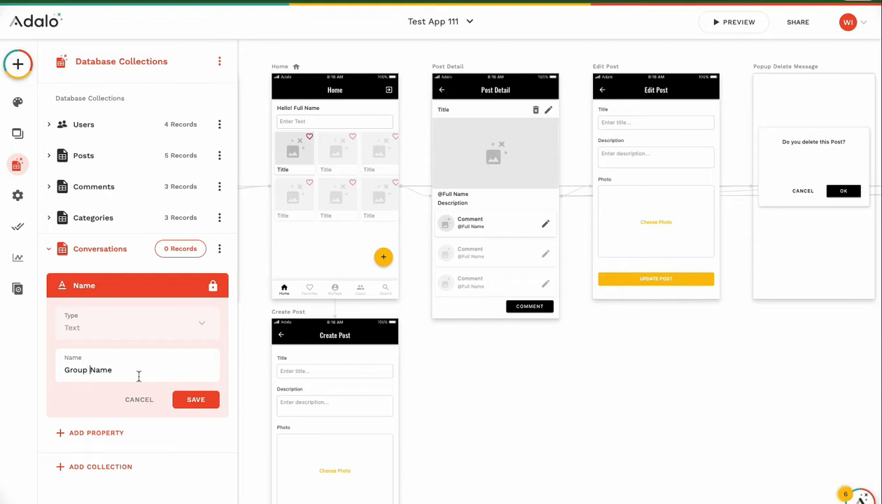
# Save Group Name and add a many-to-many relationship from Conversations to Users
pyautogui.click(196, 399)
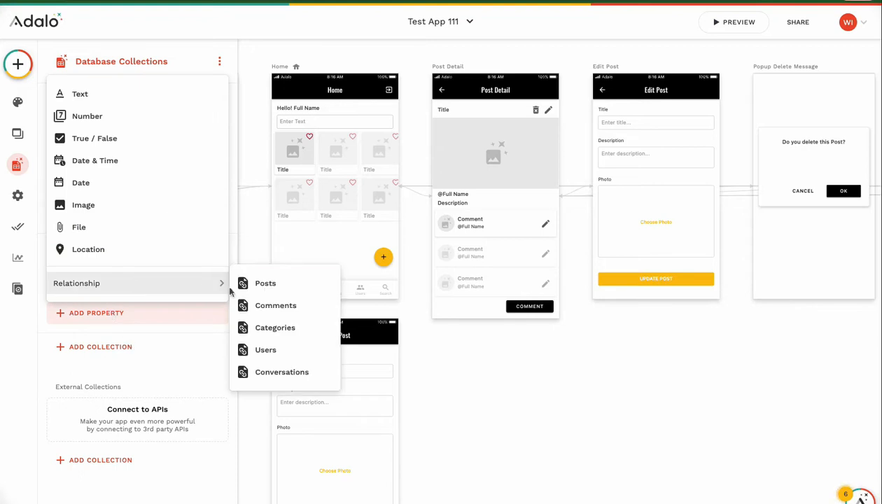
pyautogui.click(282, 372)
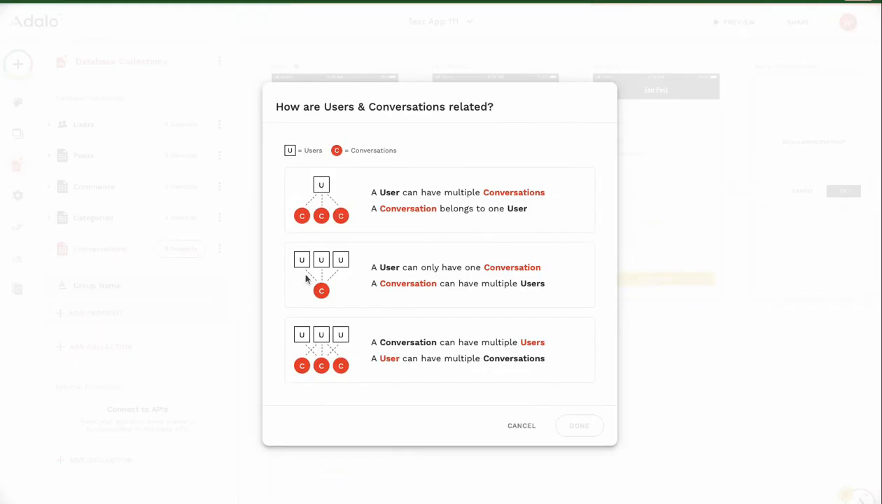
pyautogui.click(440, 199)
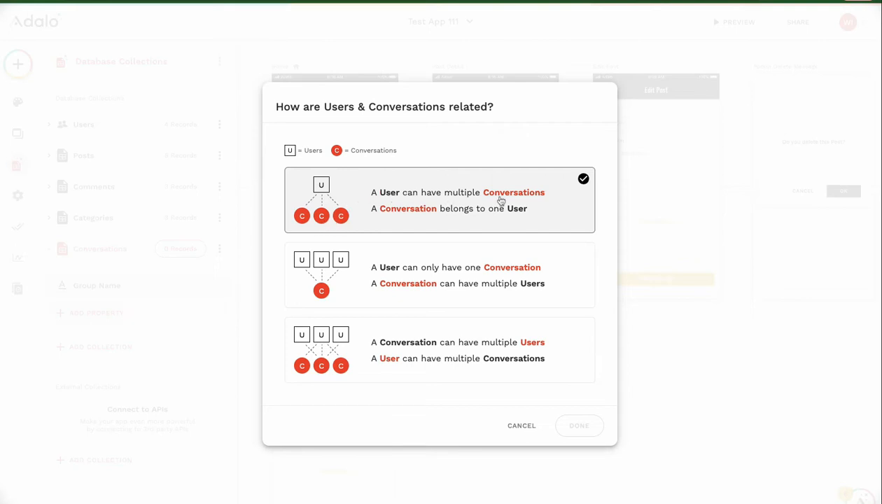
pyautogui.moveTo(321, 184)
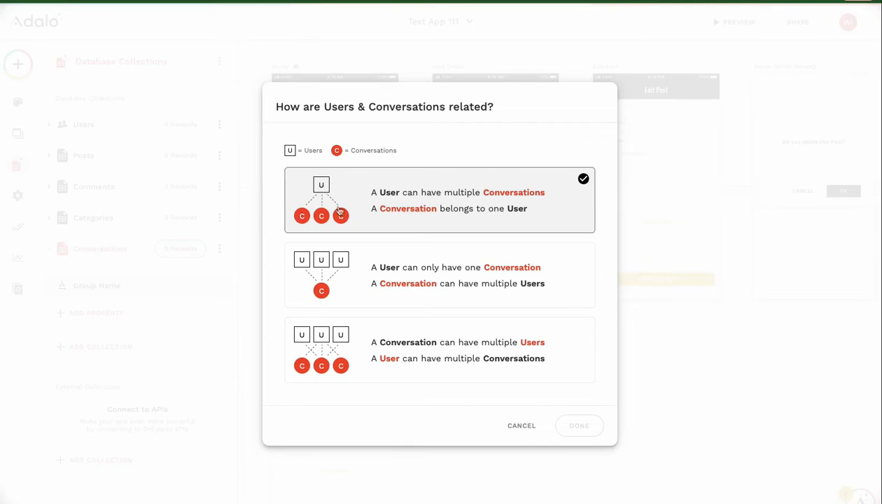
pyautogui.moveTo(280, 218)
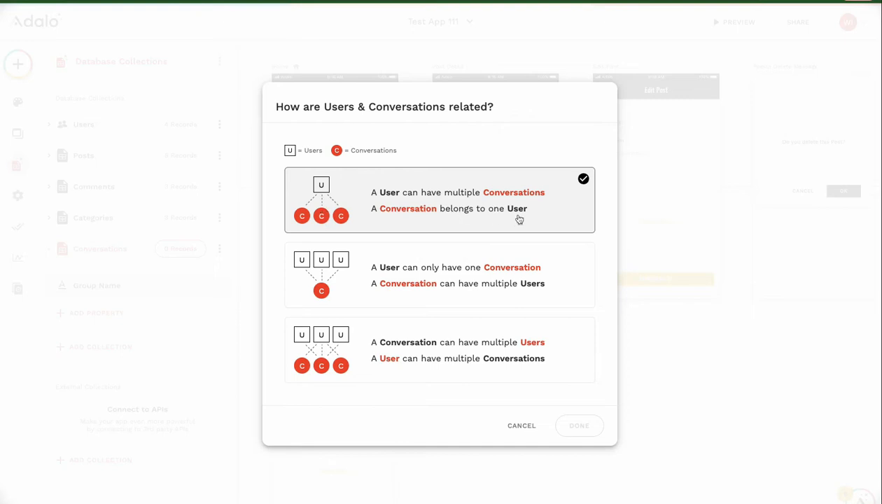
pyautogui.moveTo(322, 217)
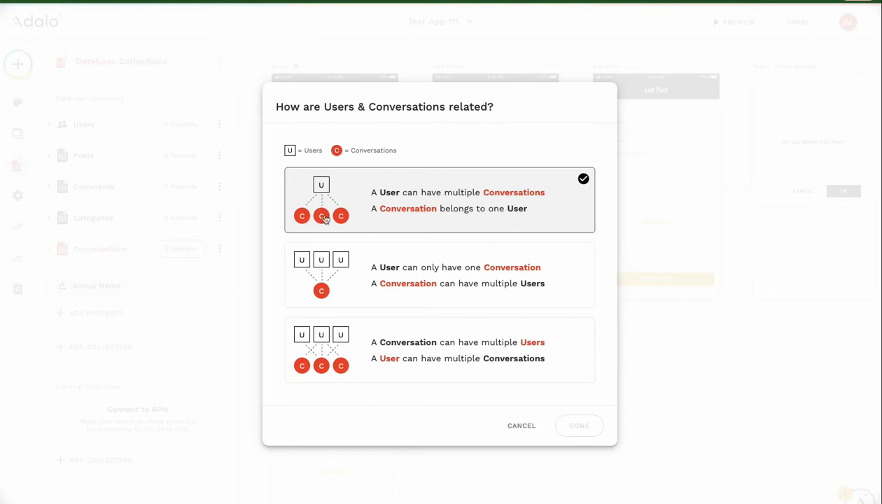
pyautogui.click(440, 350)
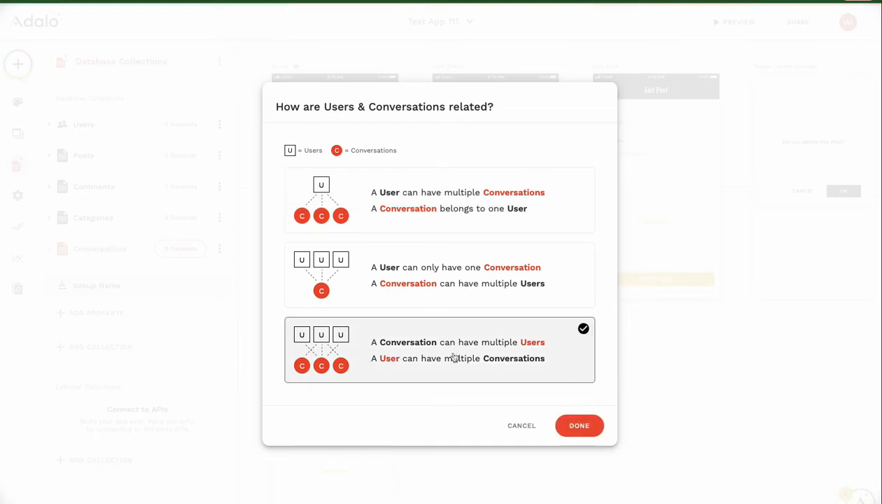
pyautogui.click(579, 425)
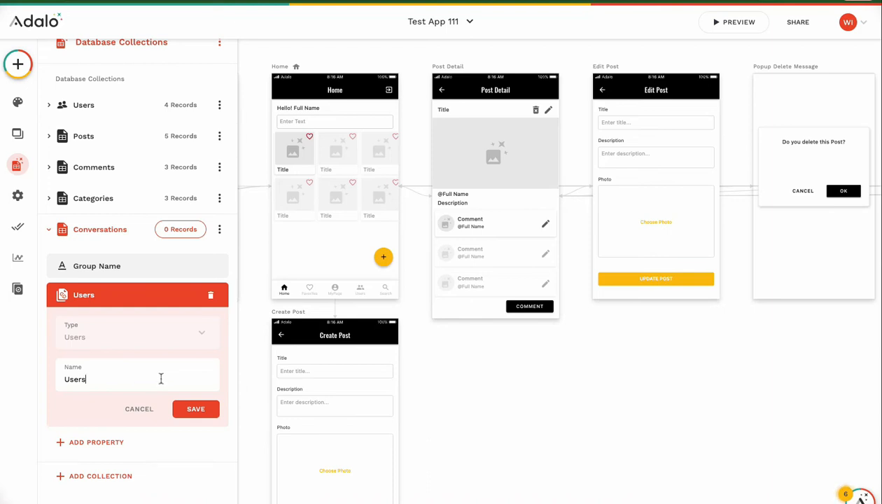
# Rename the new Users relationship to Participants and save it
pyautogui.doubleClick(72, 380)
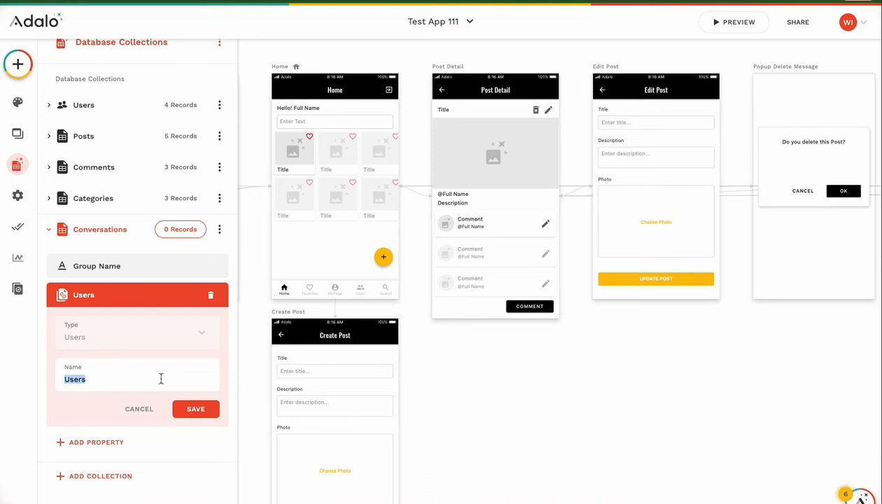
pyautogui.write('P')
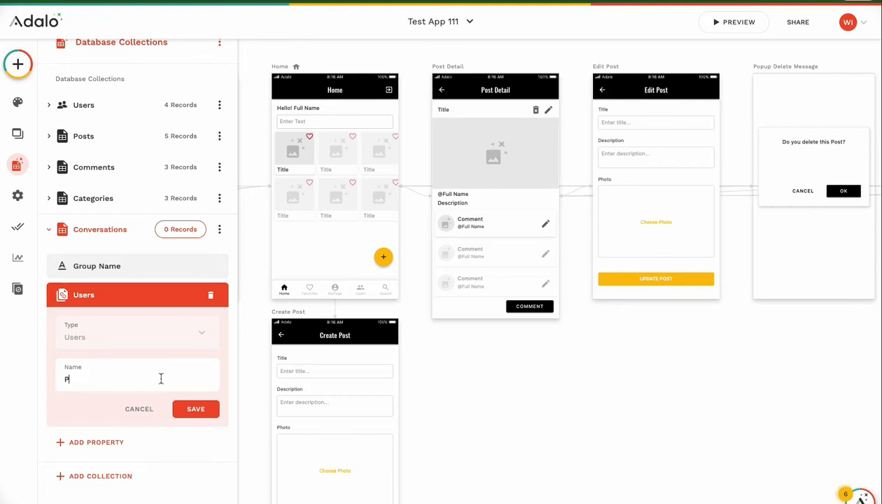
pyautogui.write('articipants')
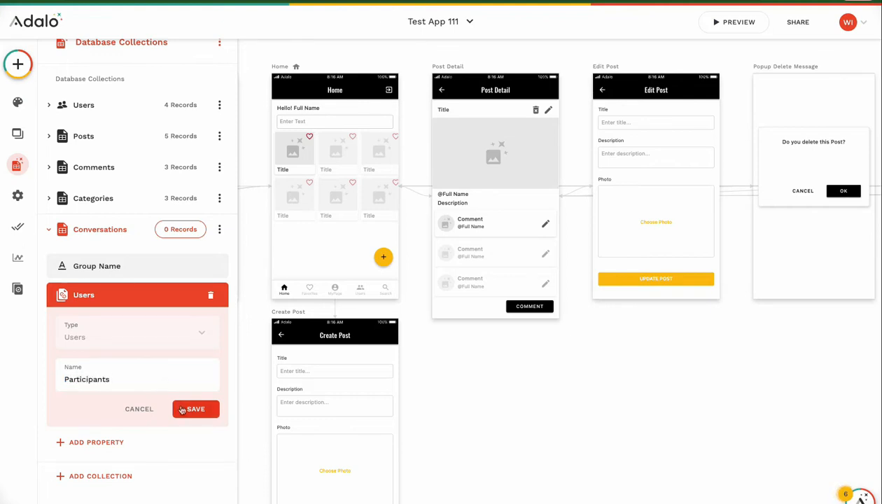
pyautogui.click(196, 409)
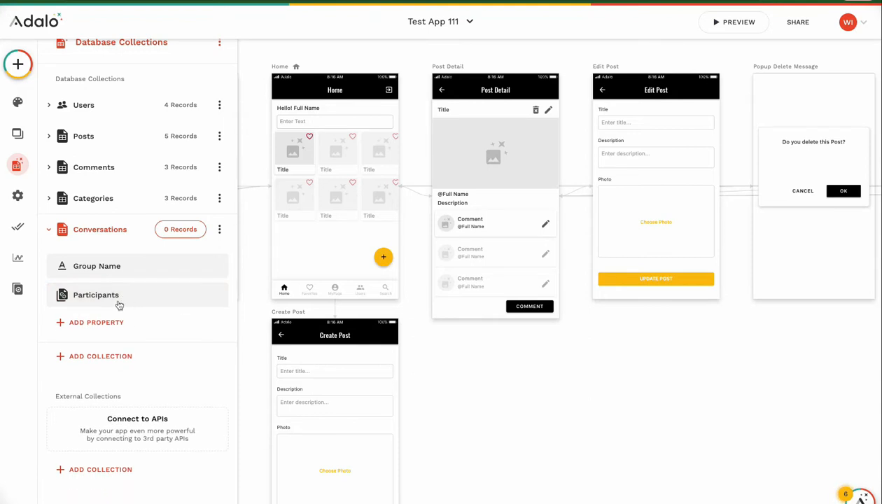
pyautogui.moveTo(110, 366)
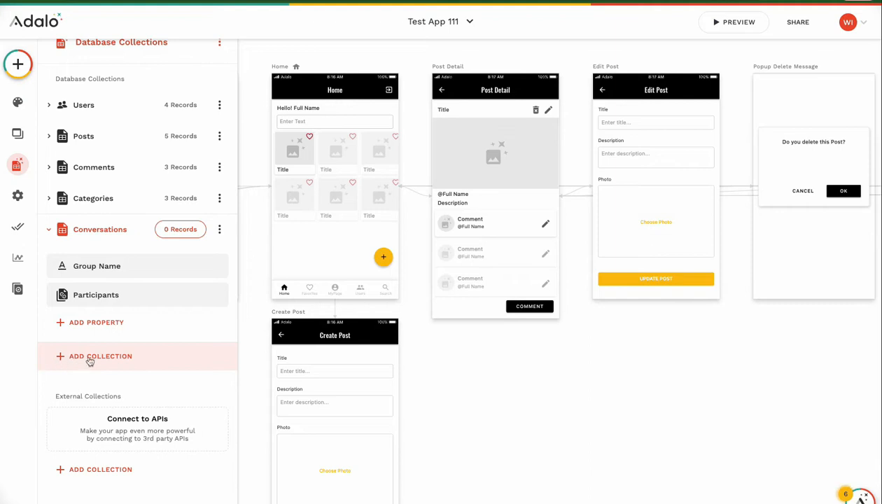
# Create a Messages collection and rename its default property to Message Text
pyautogui.click(93, 357)
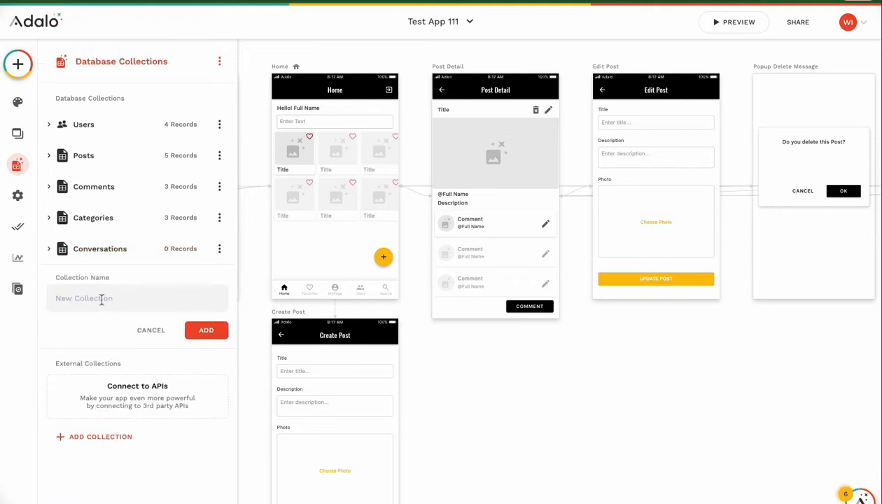
pyautogui.click(206, 330)
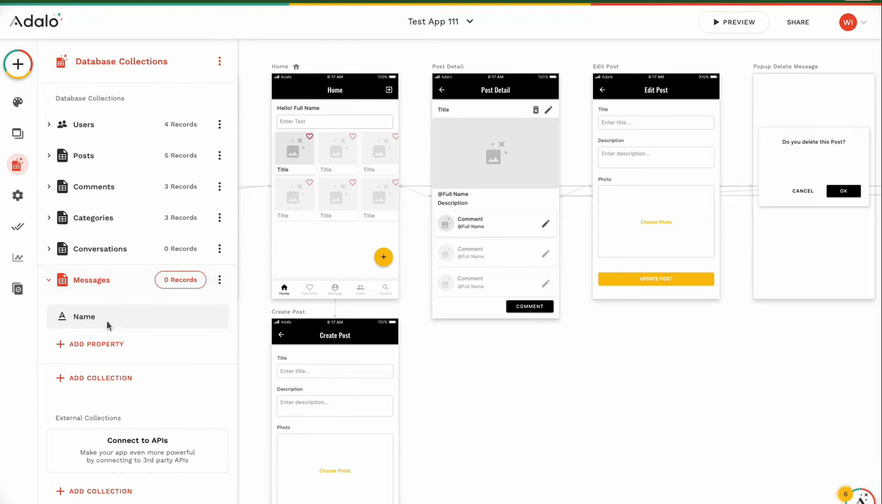
pyautogui.click(84, 317)
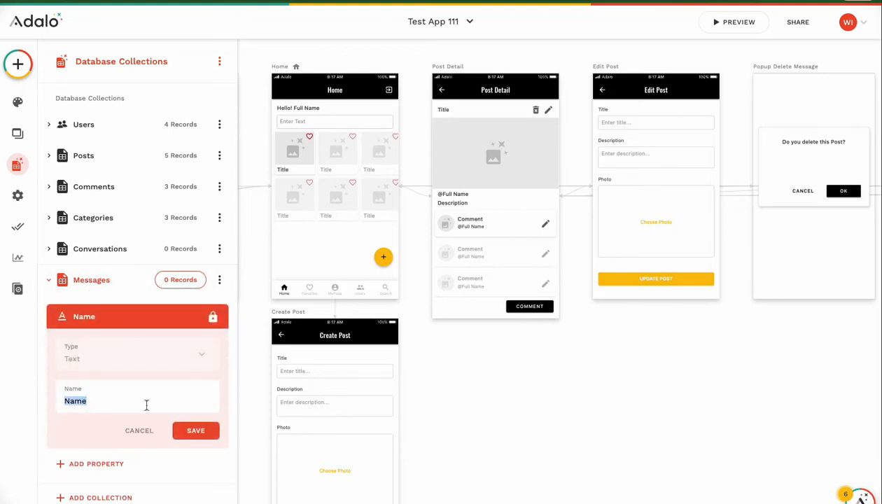
pyautogui.write('M')
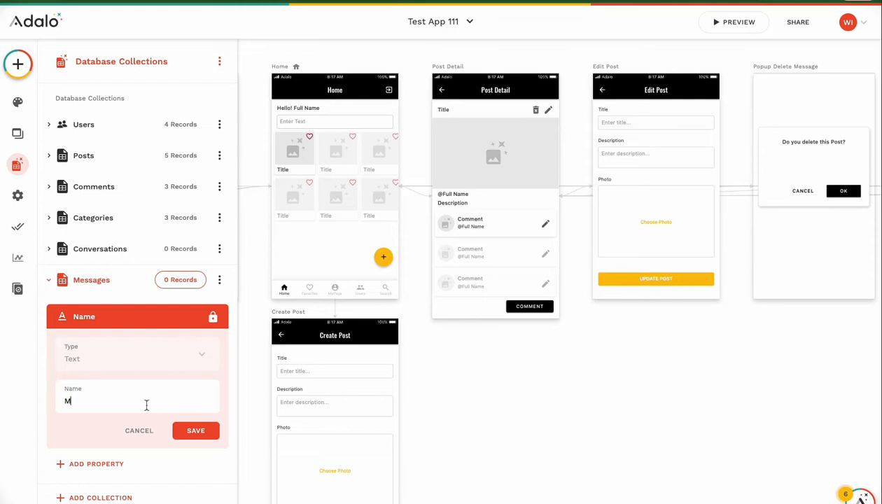
pyautogui.write('essage Text')
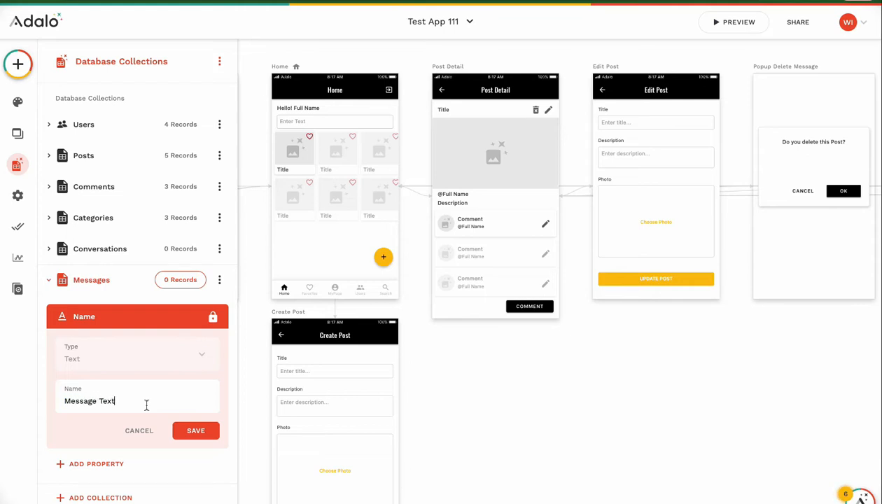
pyautogui.click(196, 431)
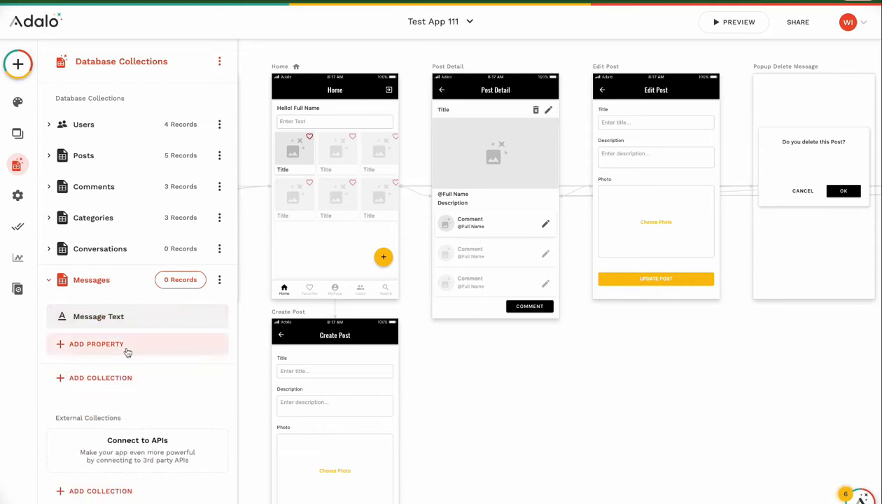
# Add a Creator relationship to Users, one user having multiple messages, and save it
pyautogui.click(95, 344)
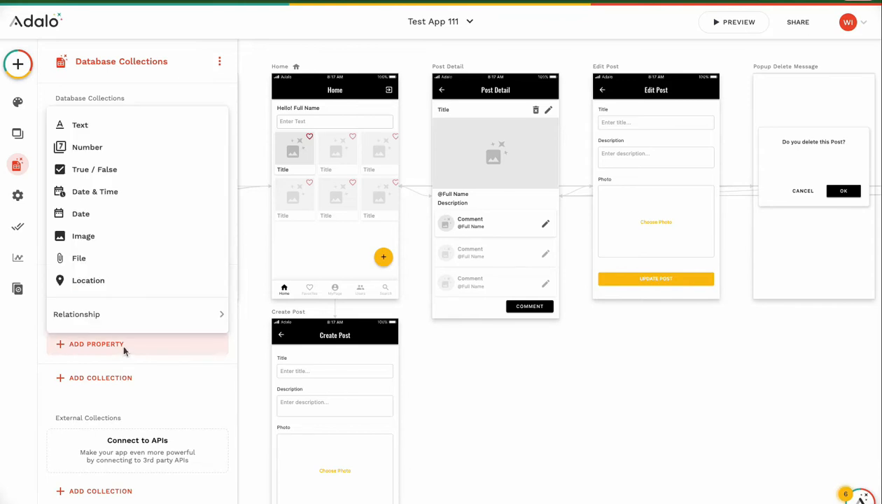
pyautogui.moveTo(126, 344)
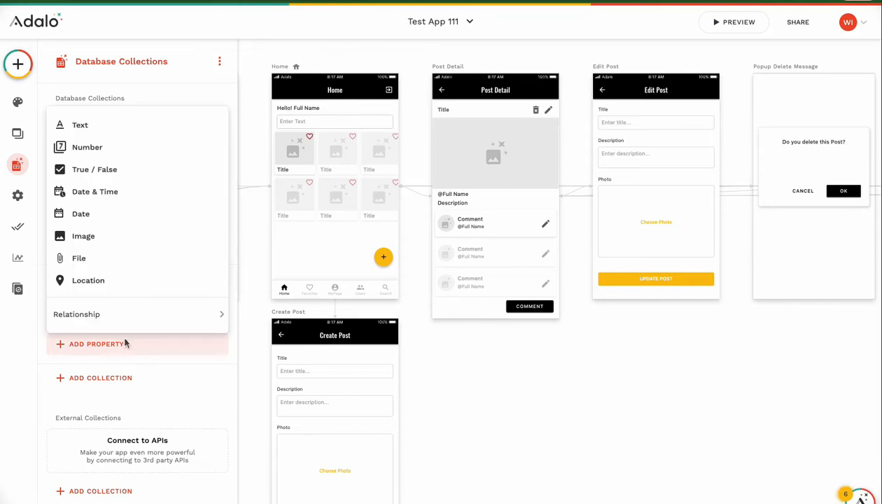
pyautogui.click(75, 314)
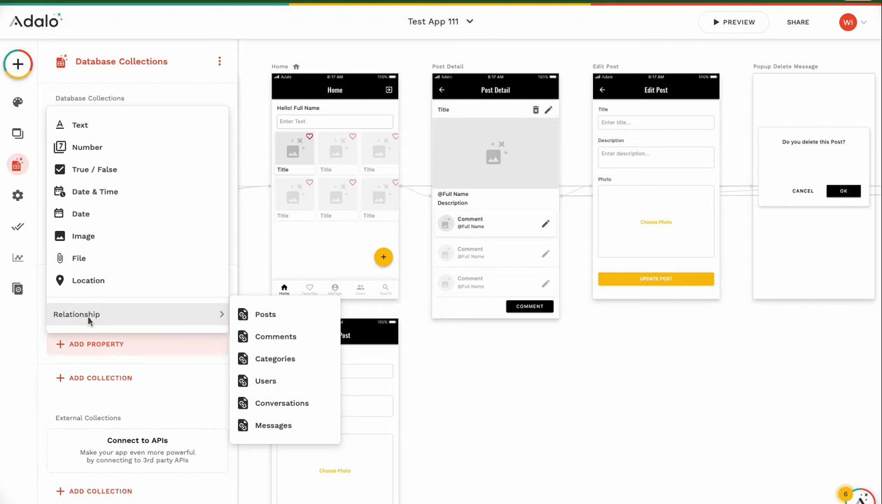
pyautogui.moveTo(251, 323)
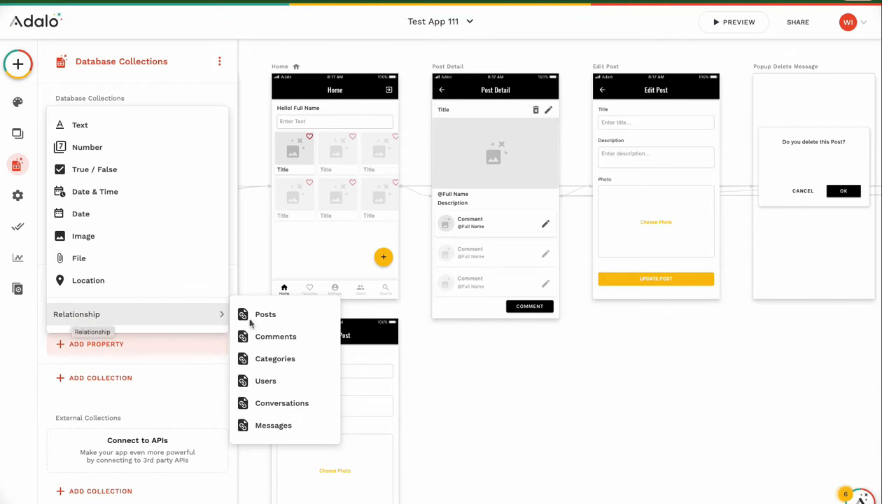
pyautogui.click(273, 426)
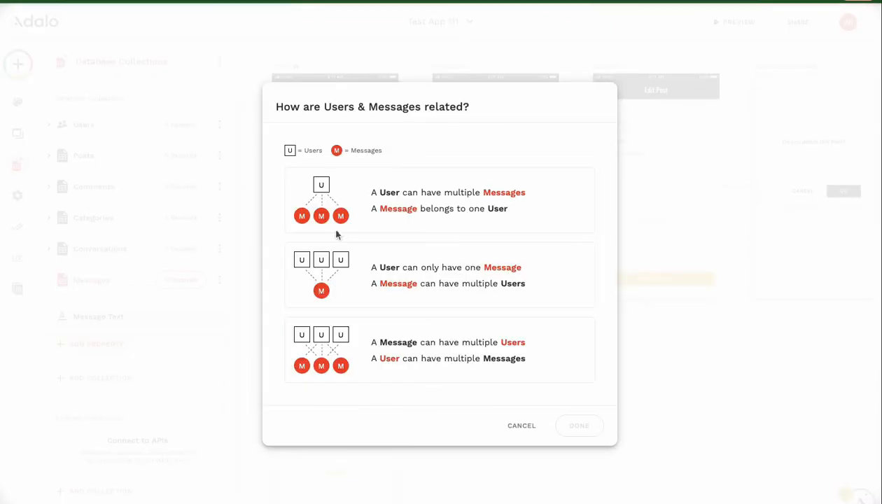
pyautogui.click(439, 199)
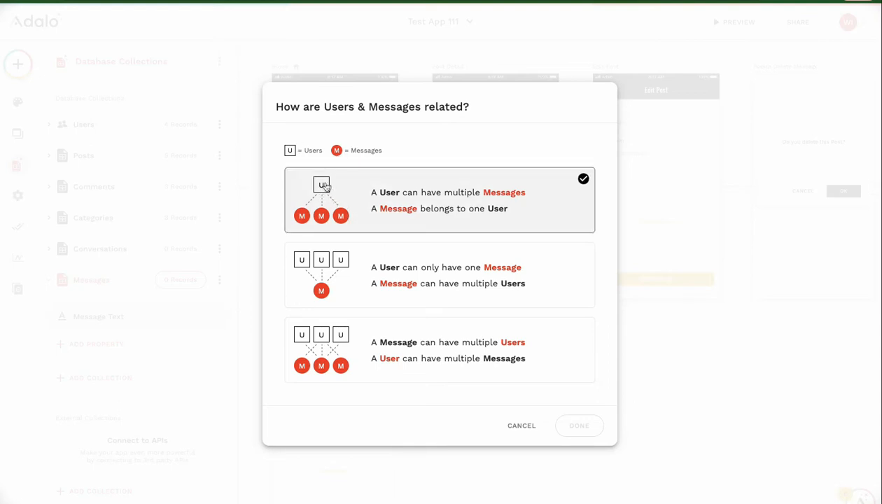
pyautogui.moveTo(515, 196)
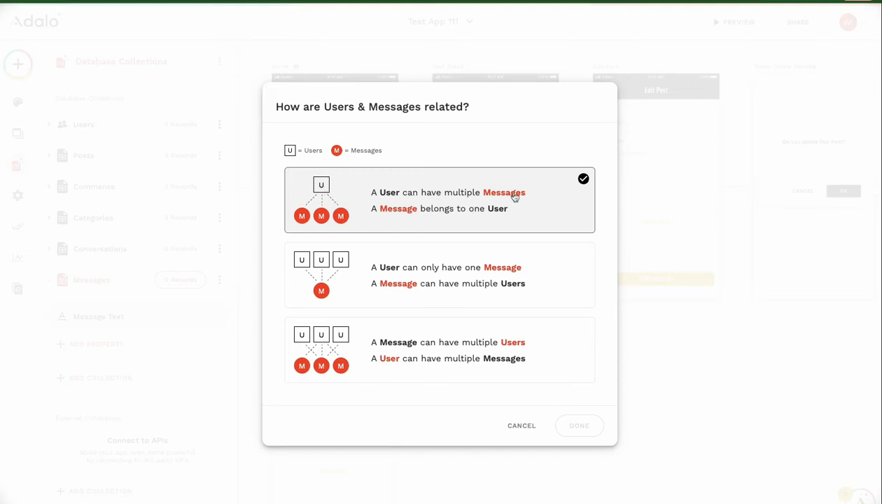
pyautogui.moveTo(321, 184)
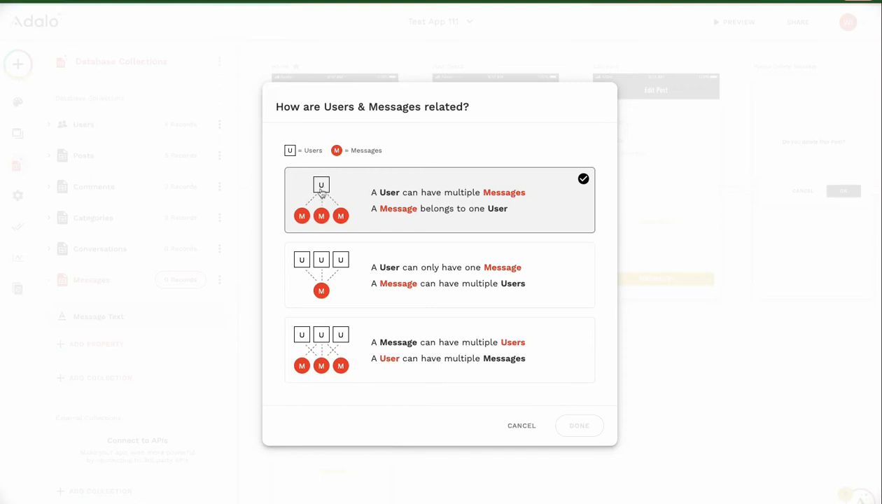
pyautogui.moveTo(340, 215)
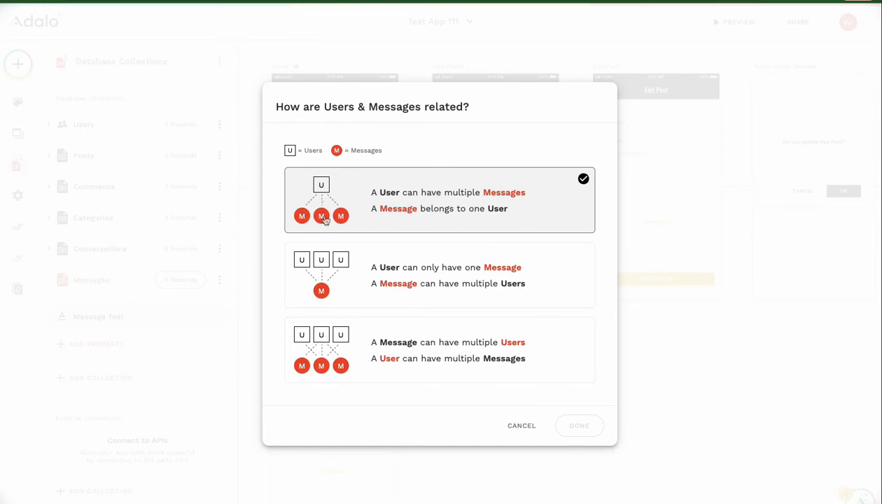
pyautogui.moveTo(331, 194)
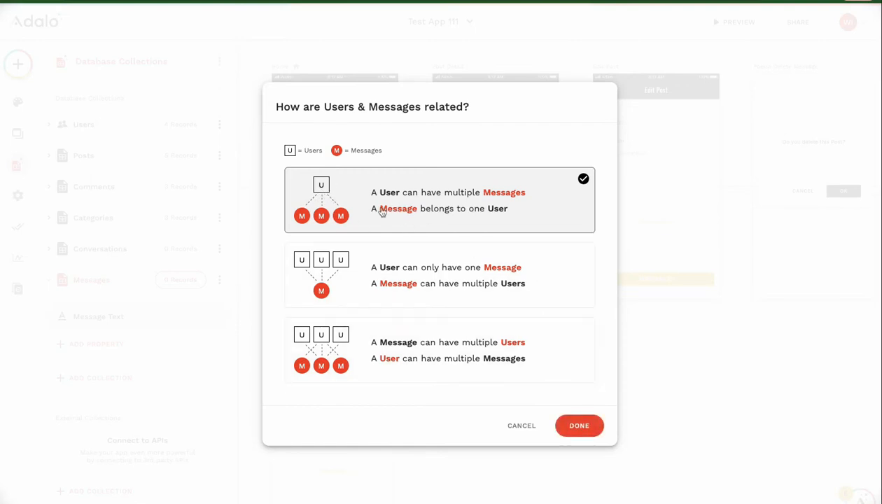
pyautogui.click(579, 426)
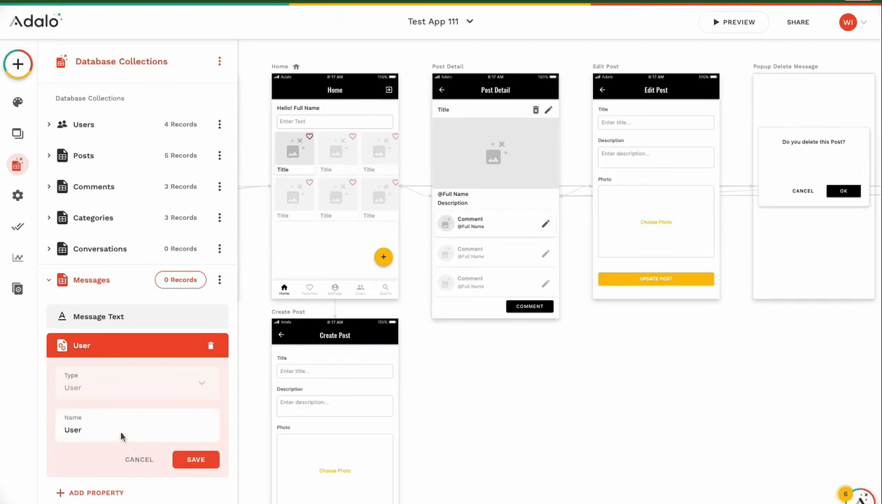
pyautogui.write('Creat')
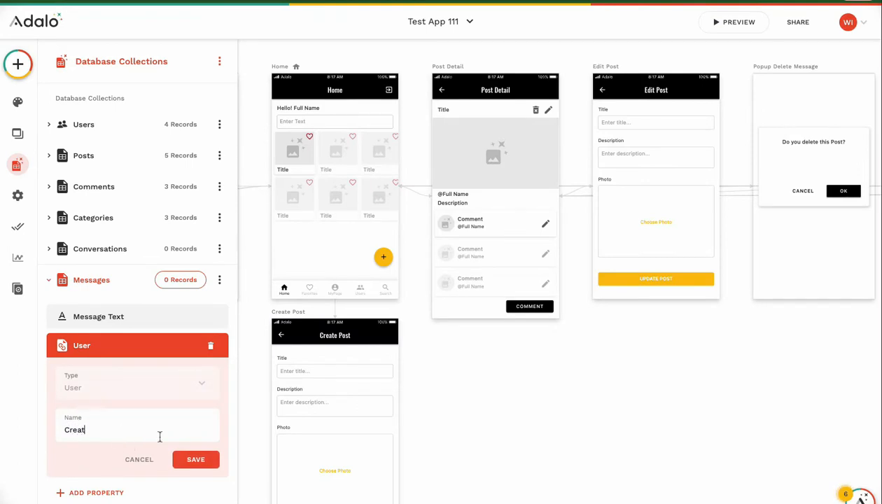
pyautogui.click(195, 459)
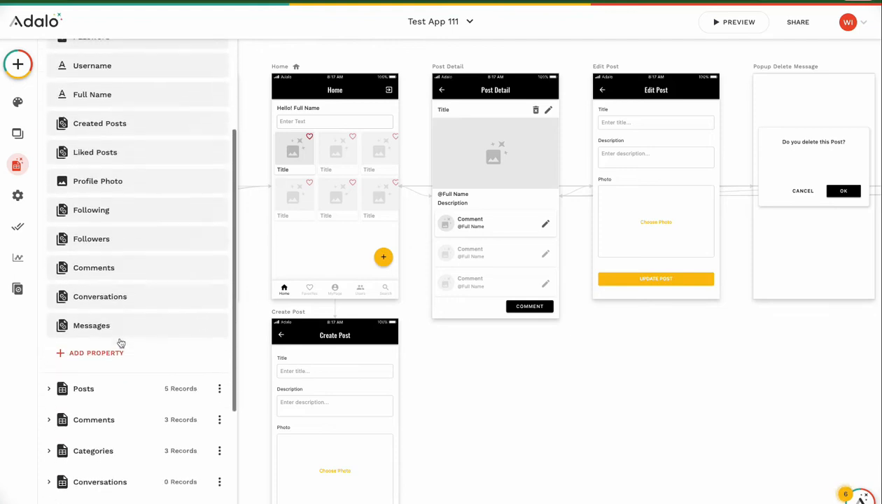
# Rename the Users collection's Messages relationship to Created Messages and save
pyautogui.click(91, 325)
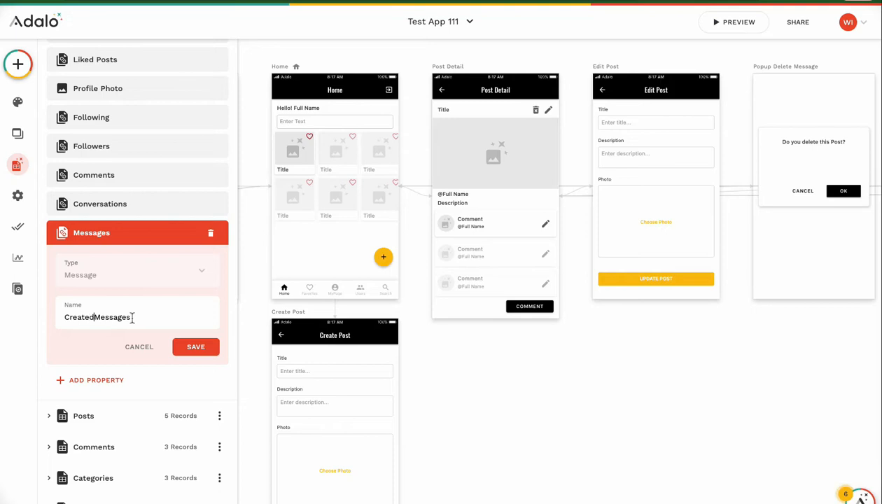
pyautogui.click(196, 347)
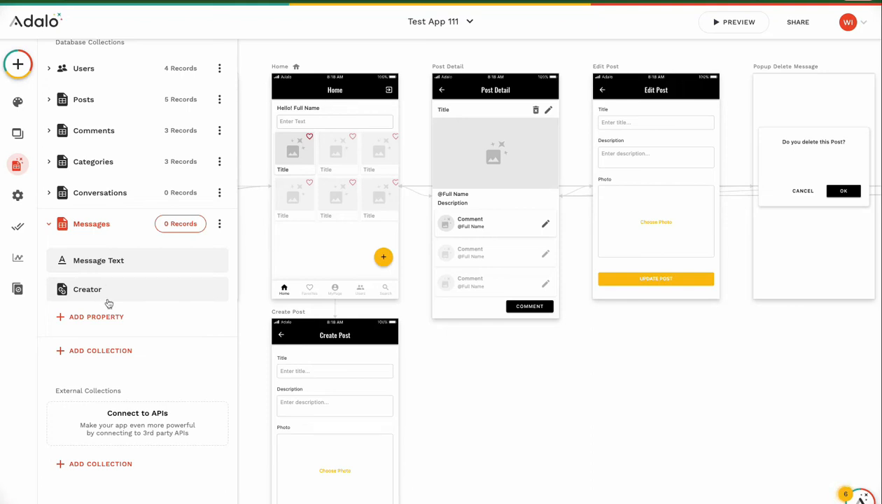
pyautogui.moveTo(100, 256)
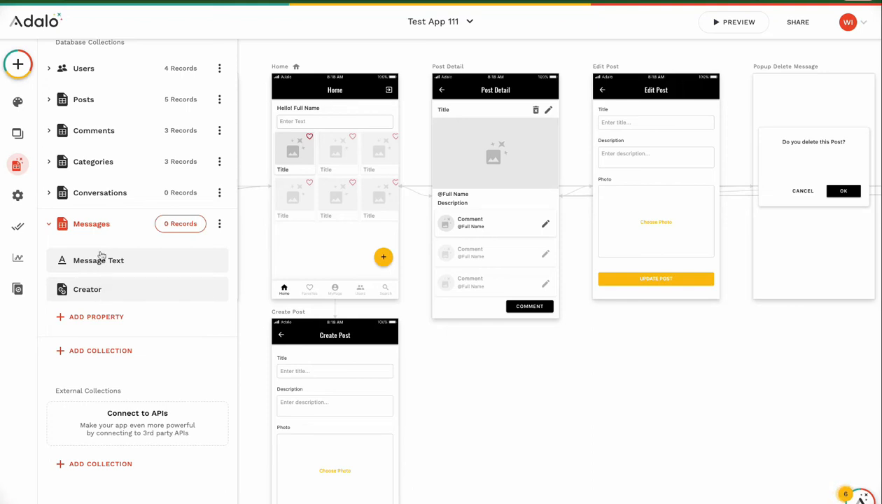
pyautogui.moveTo(98, 266)
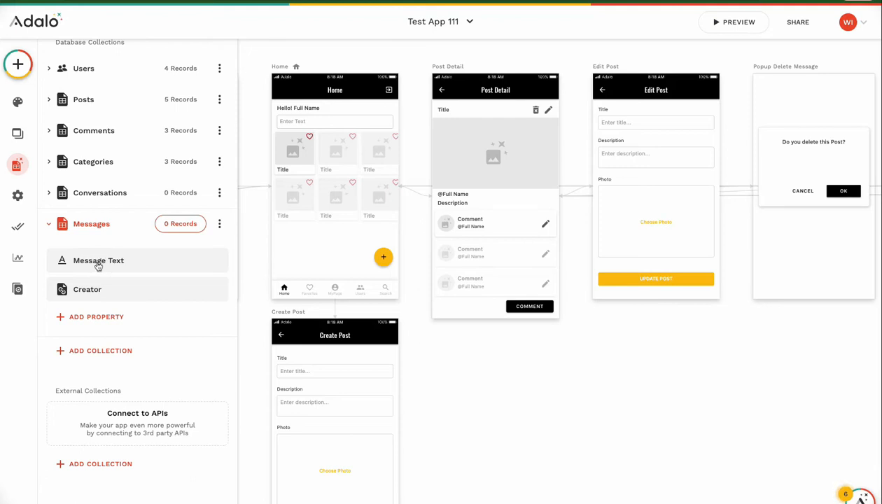
pyautogui.moveTo(111, 290)
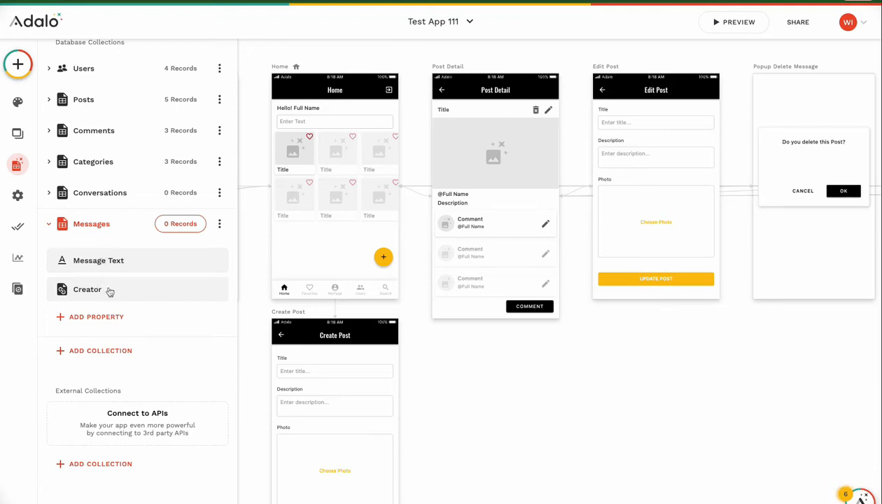
pyautogui.moveTo(115, 272)
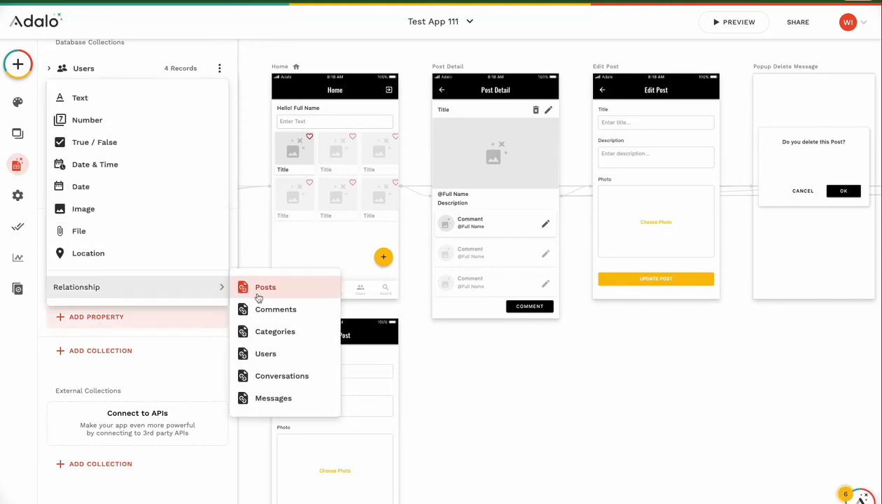
# Relate Messages to Conversations, one conversation having multiple messages
pyautogui.click(273, 398)
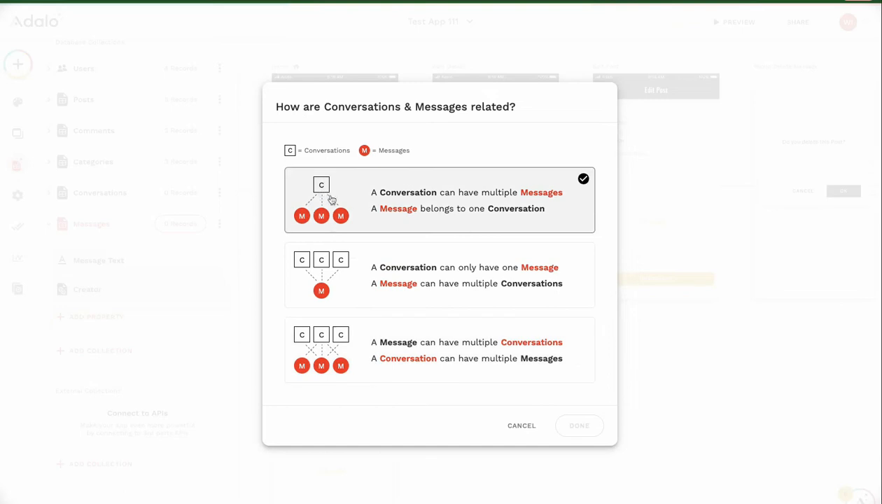
pyautogui.moveTo(322, 216)
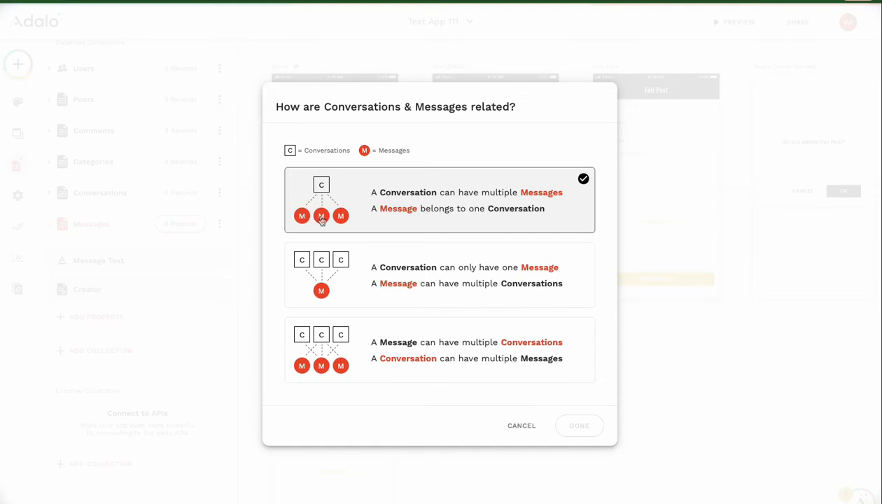
pyautogui.moveTo(322, 206)
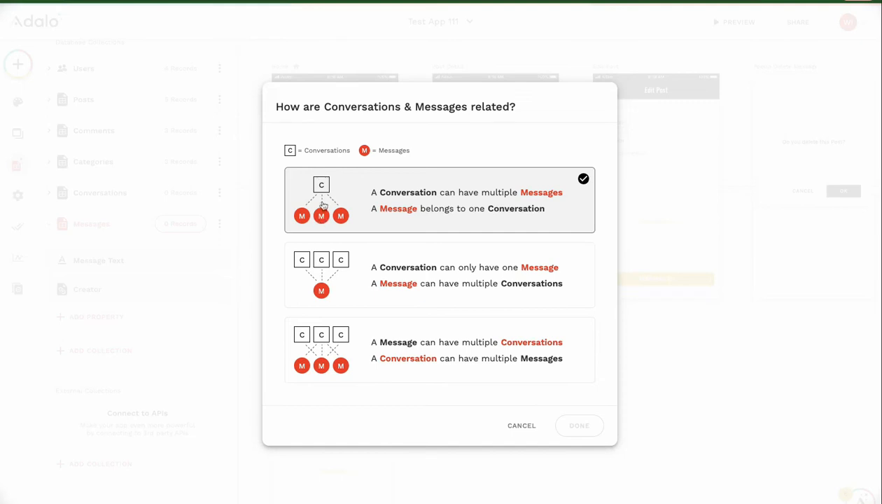
pyautogui.click(579, 426)
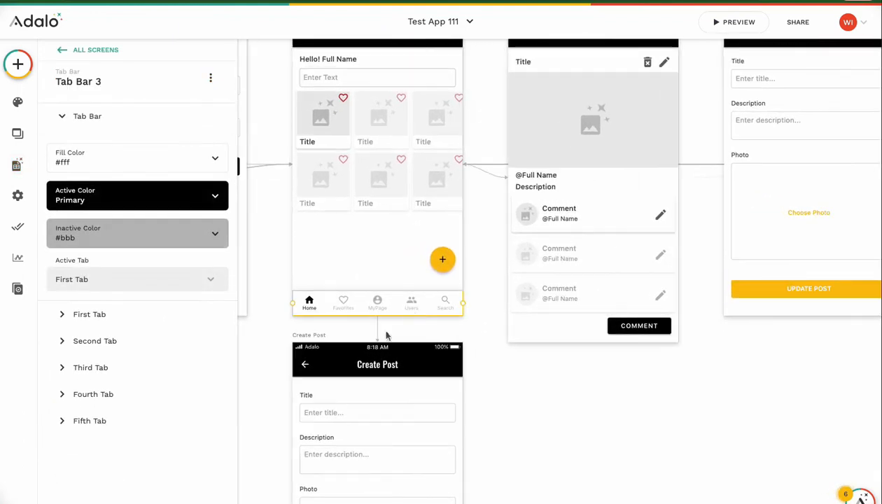
pyautogui.moveTo(350, 305)
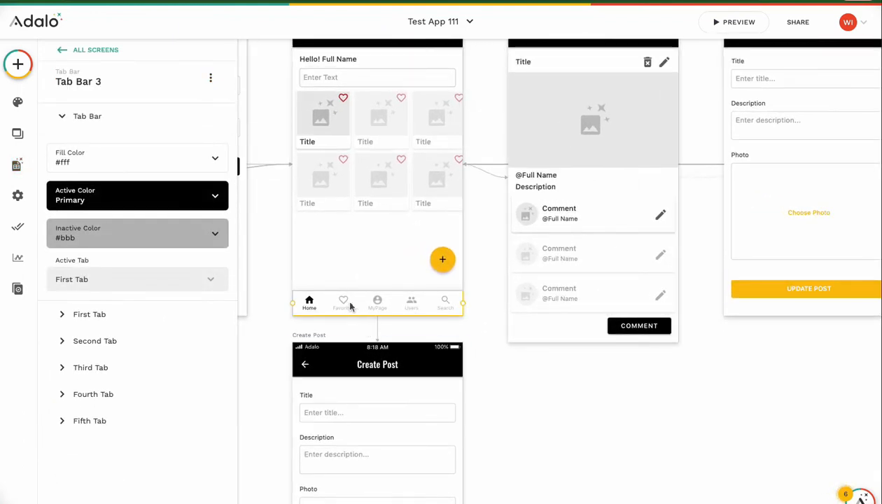
pyautogui.moveTo(455, 308)
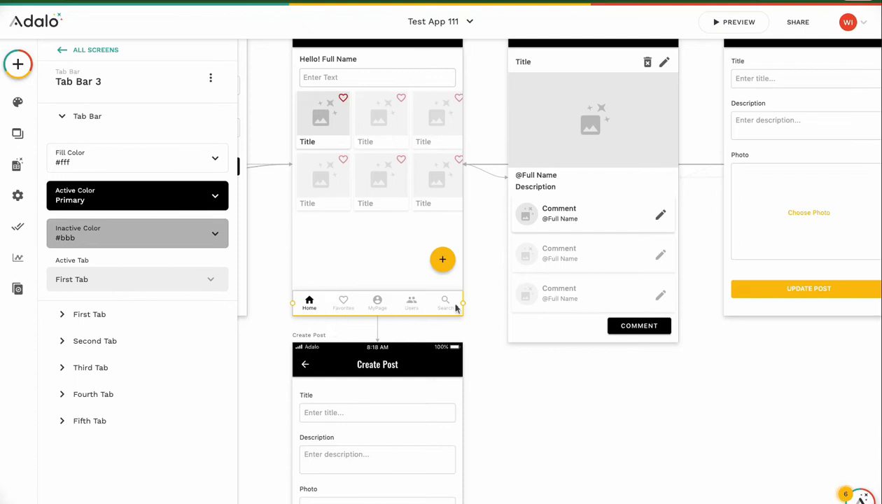
pyautogui.moveTo(117, 324)
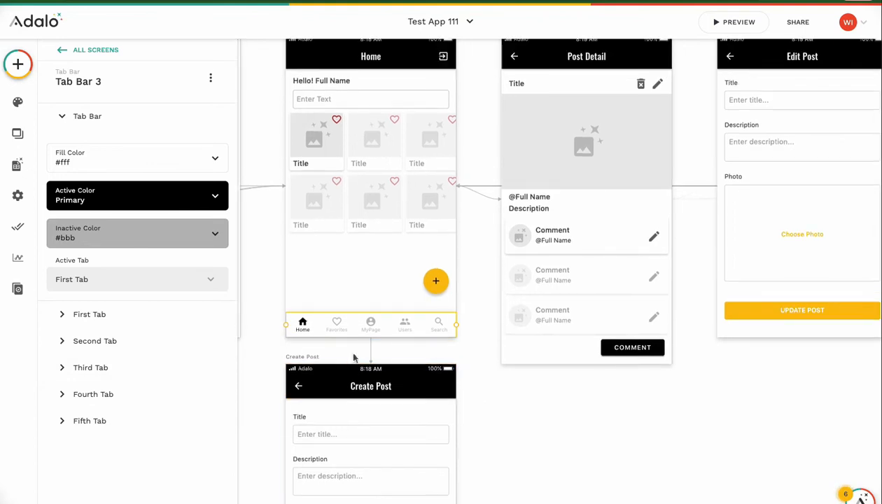
pyautogui.moveTo(386, 333)
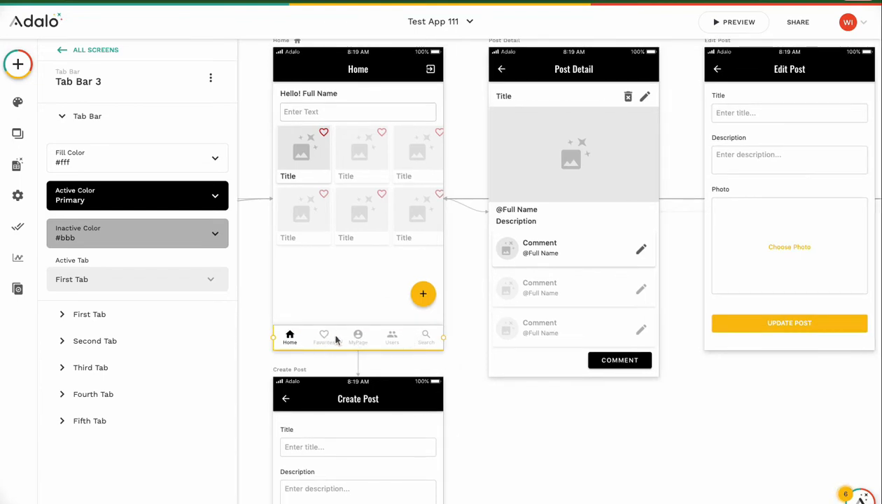
pyautogui.moveTo(383, 345)
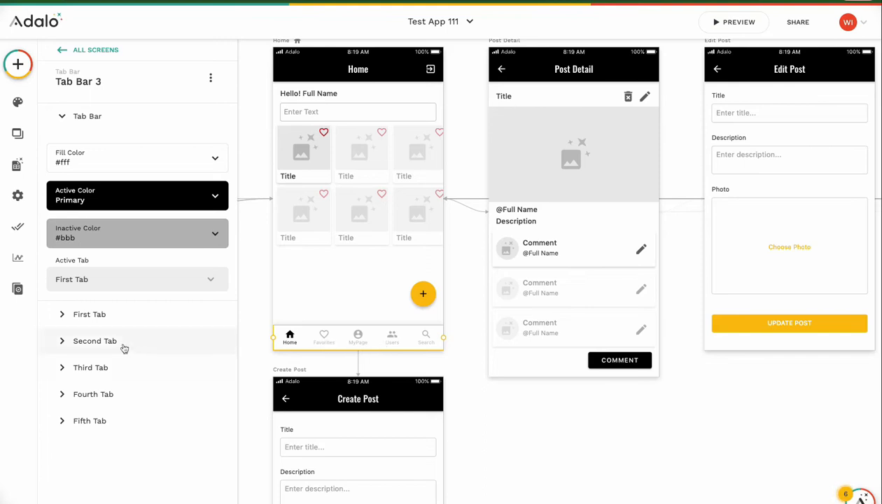
# Give the second tab a chat icon and the label Chat
pyautogui.click(96, 342)
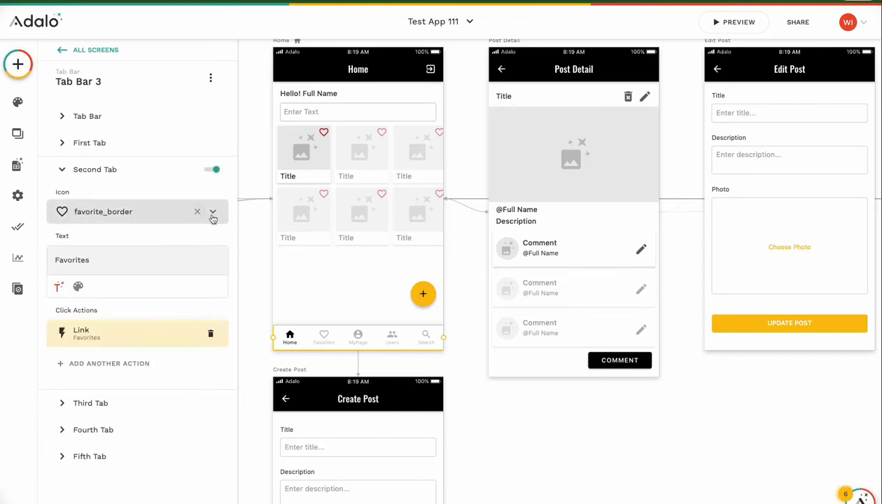
pyautogui.write('chat')
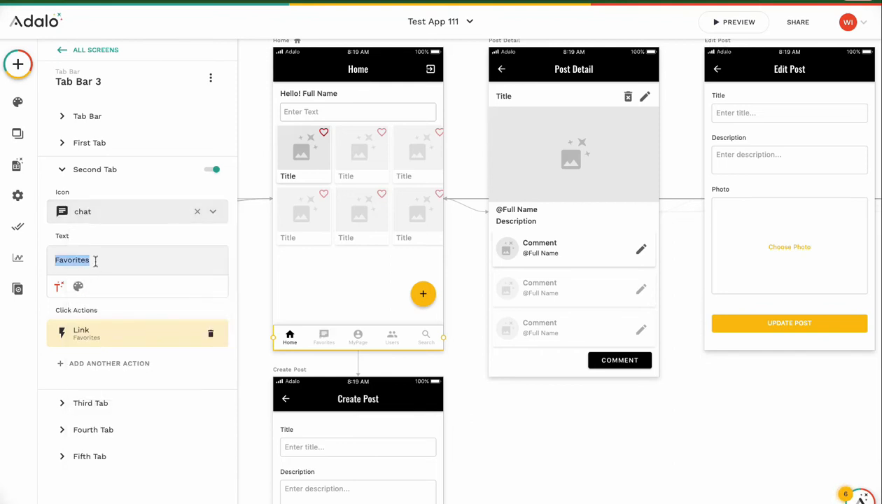
pyautogui.write('Chat')
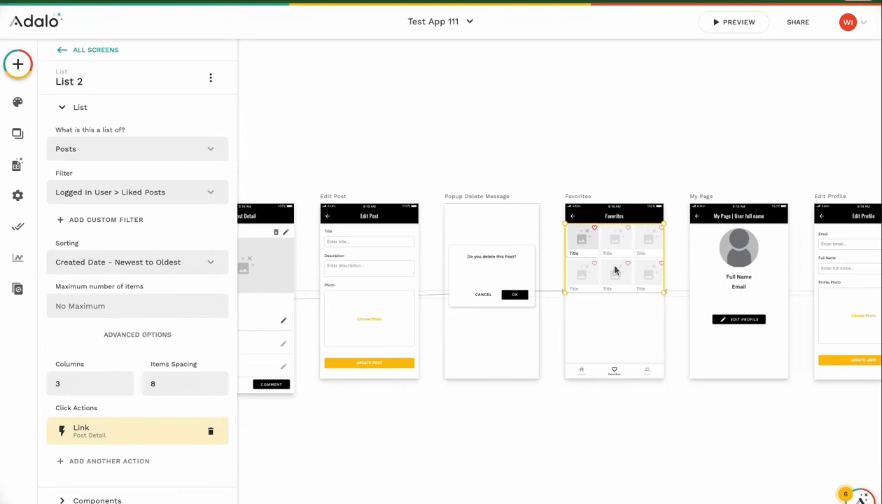
# Move the liked-posts list to My Page and add a Text component above it
pyautogui.click(18, 167)
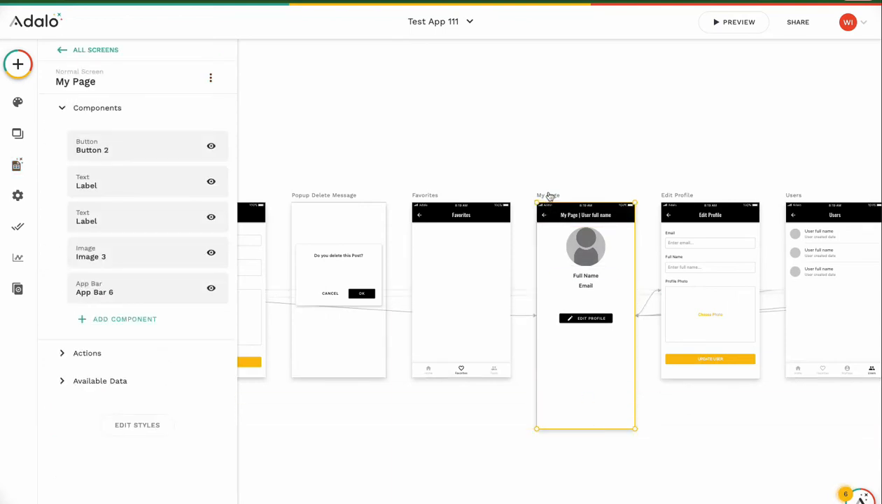
pyautogui.click(17, 165)
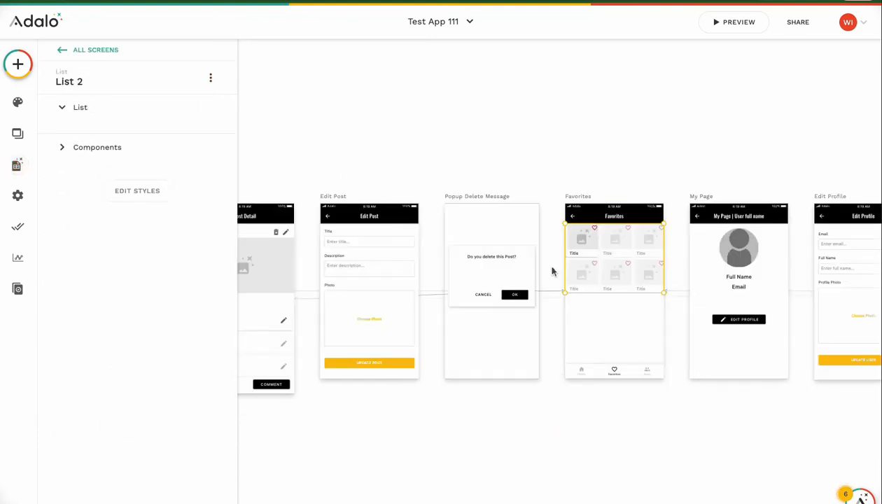
pyautogui.click(739, 301)
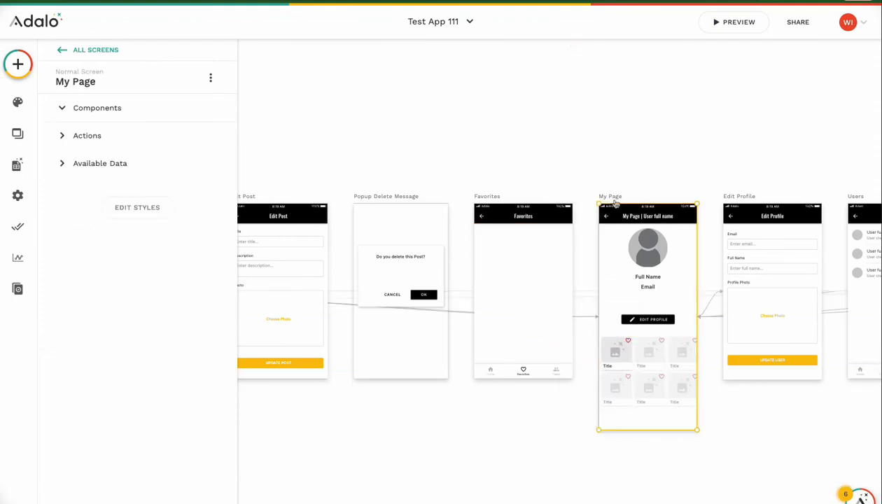
pyautogui.click(98, 108)
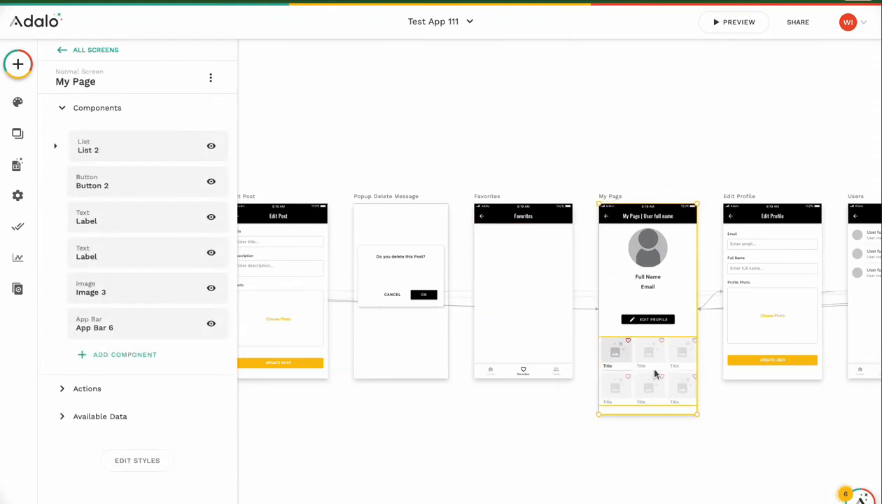
pyautogui.click(17, 67)
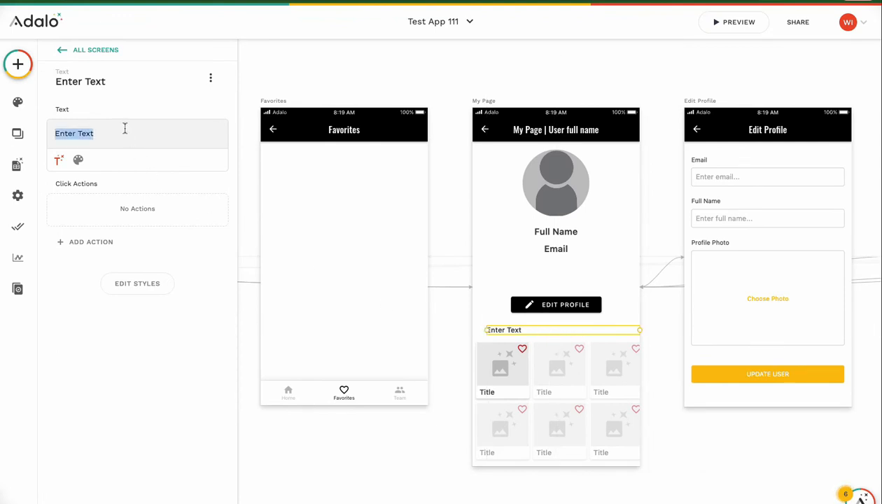
# Set the label to Favorites and give it a heavier font weight
pyautogui.write('Favorites')
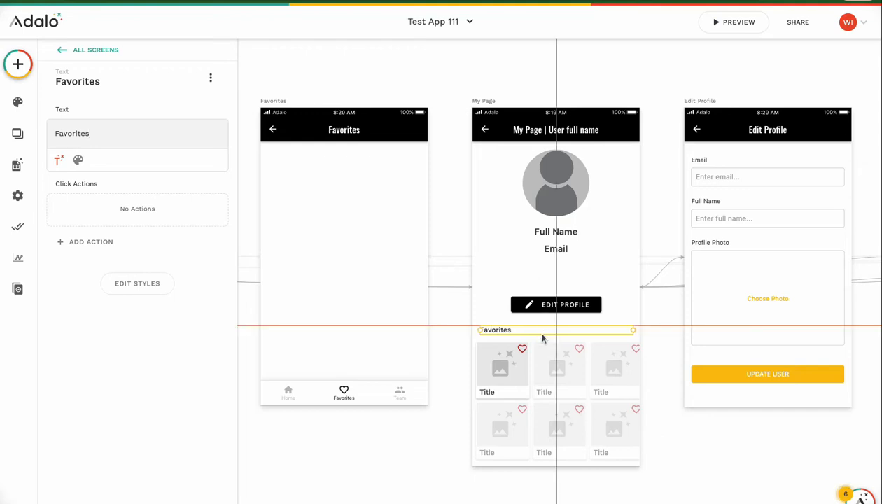
pyautogui.click(556, 371)
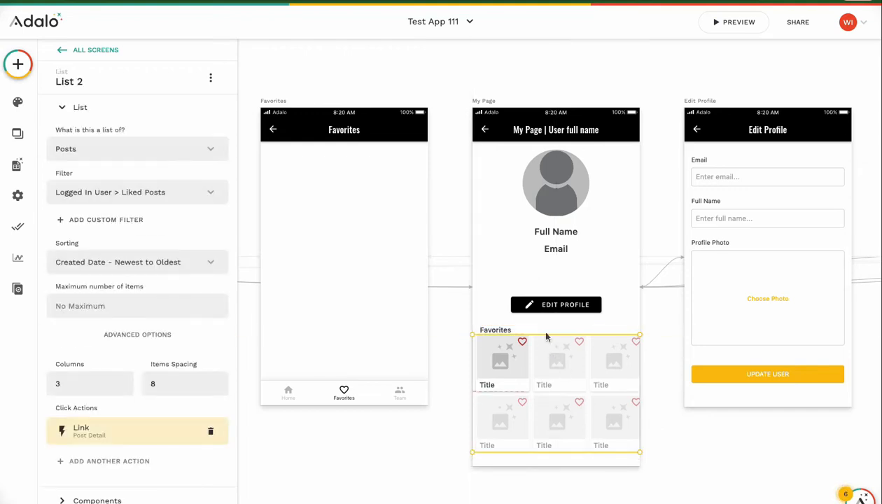
pyautogui.click(494, 331)
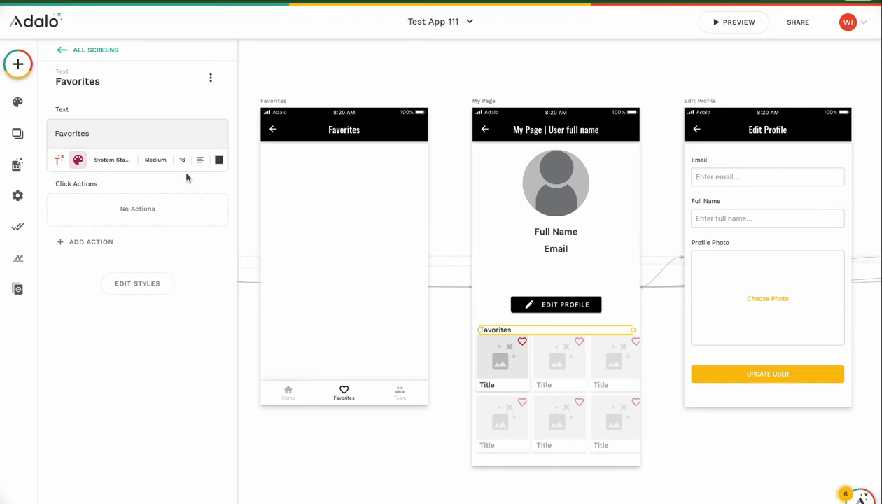
pyautogui.click(155, 159)
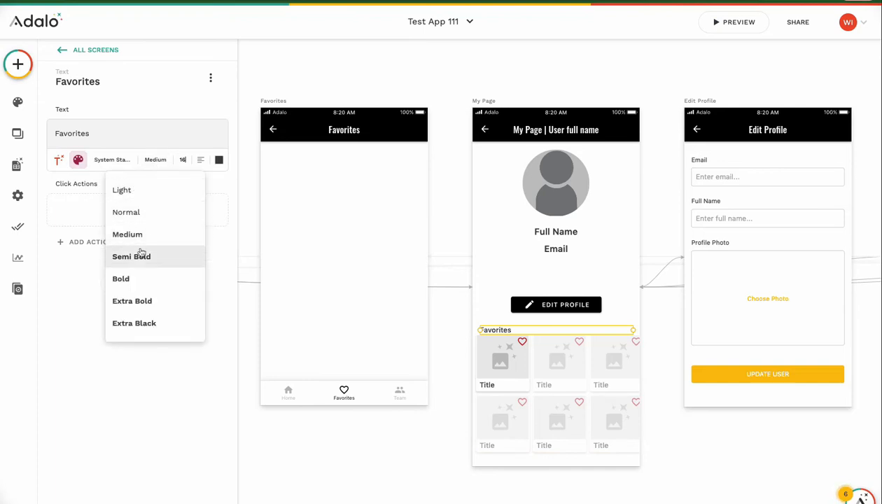
pyautogui.click(132, 256)
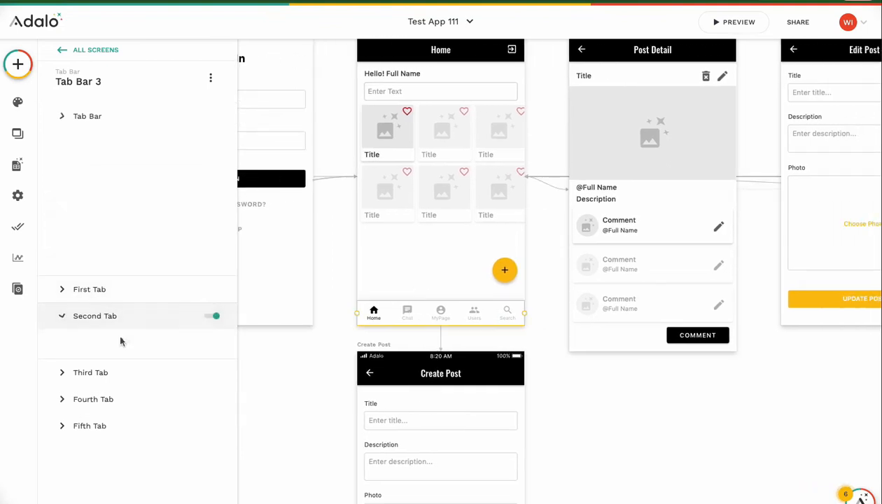
# Link the Chat tab to a new Conversations screen using the App Bar template
pyautogui.click(96, 316)
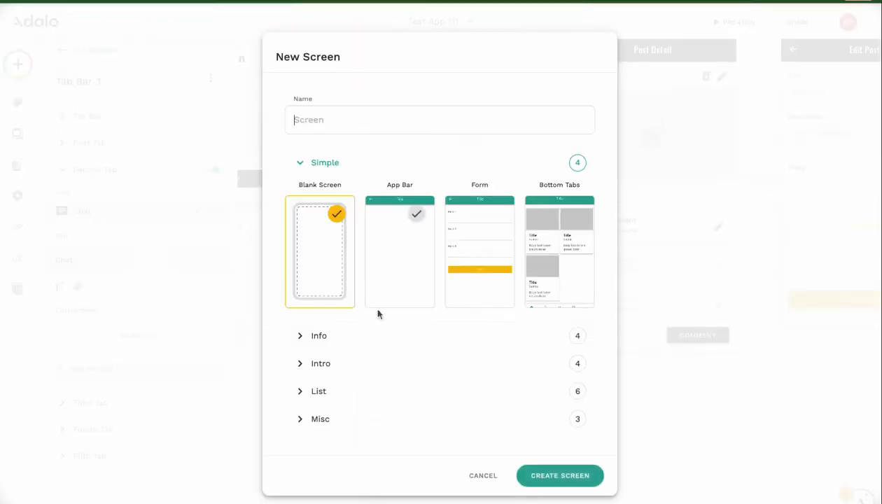
pyautogui.click(440, 120)
pyautogui.write('Conversations')
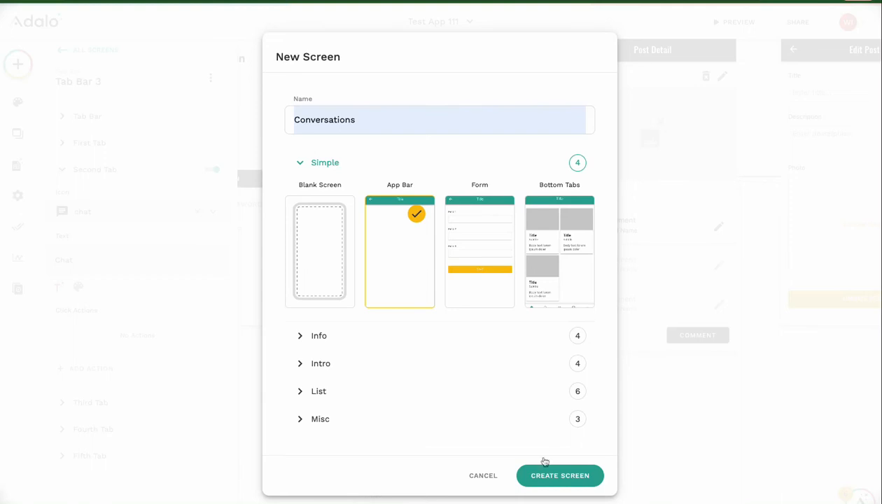
pyautogui.click(560, 476)
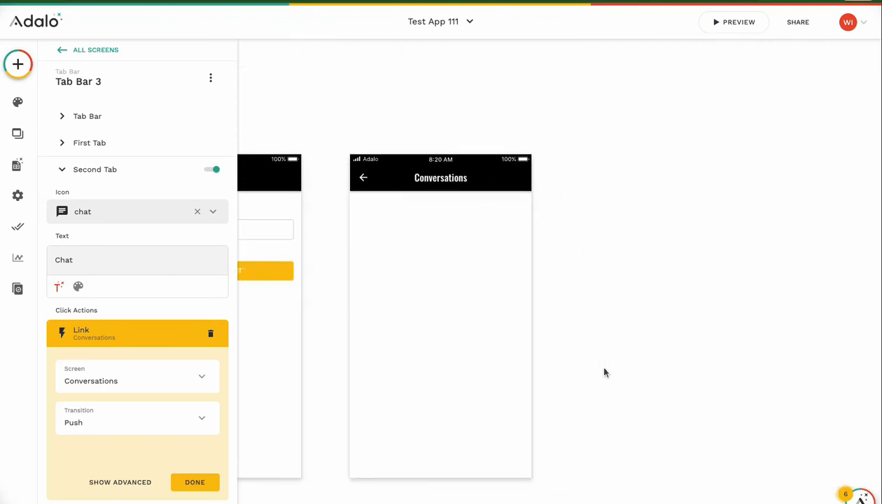
# Add a list showing the Conversations collection, filtered to the logged-in user's conversations
pyautogui.click(20, 67)
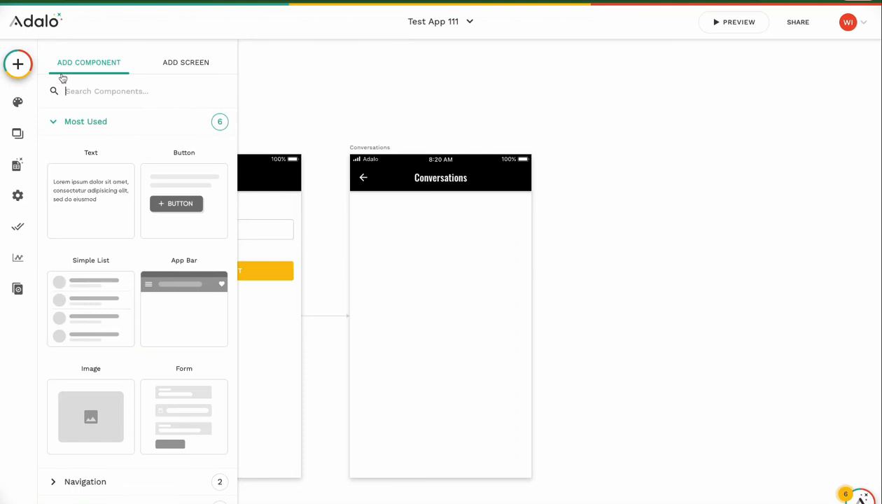
pyautogui.write('cus')
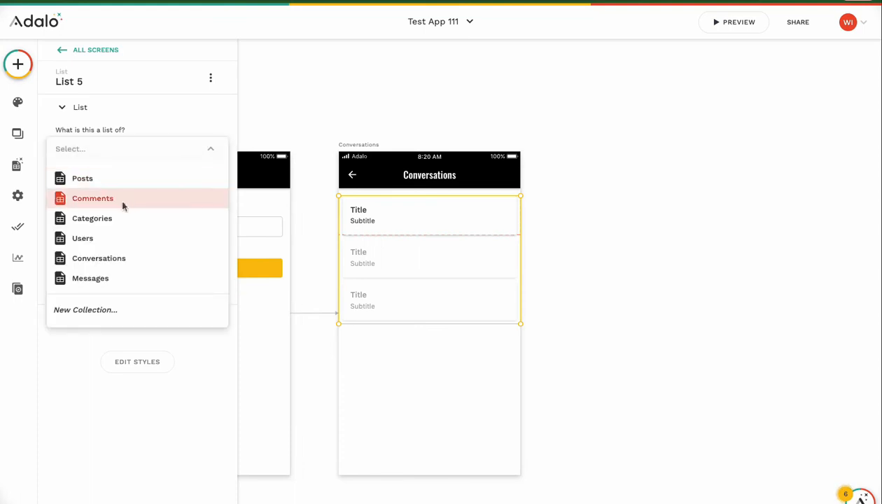
pyautogui.click(98, 258)
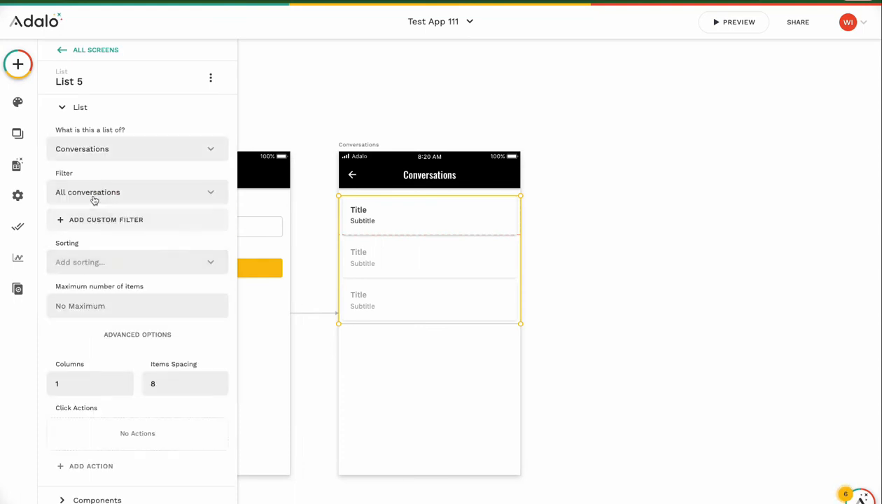
pyautogui.click(137, 192)
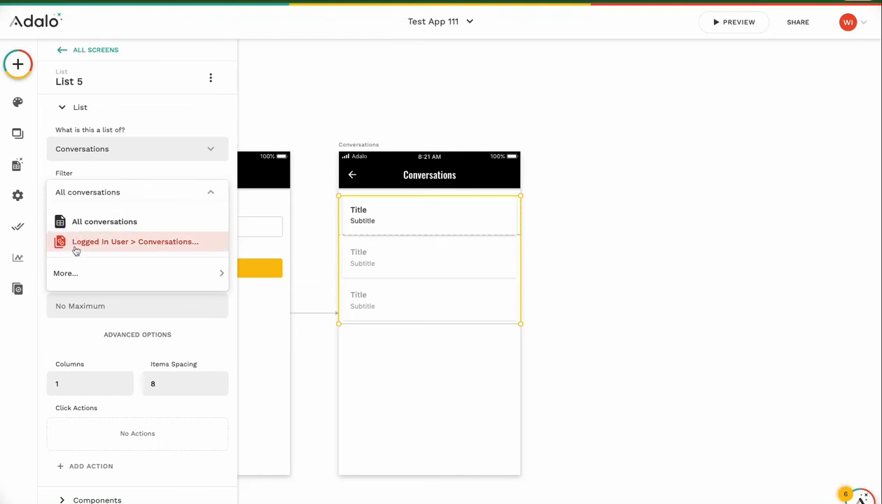
pyautogui.click(135, 241)
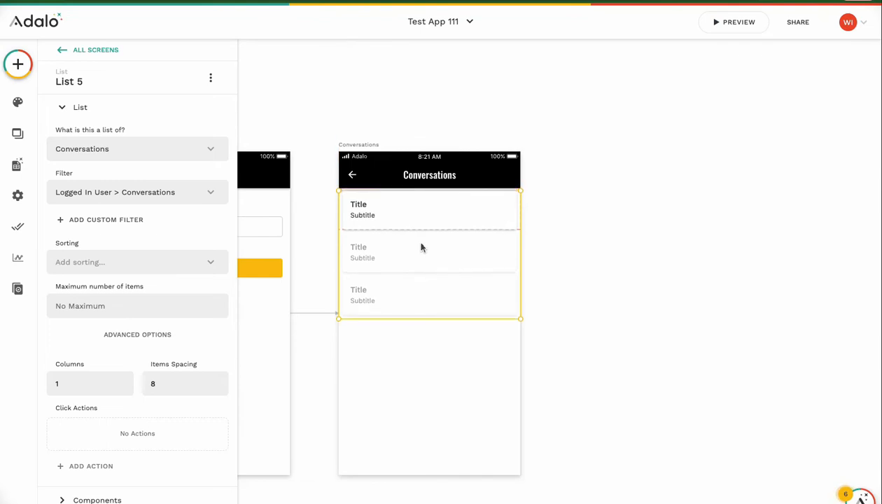
pyautogui.moveTo(159, 243)
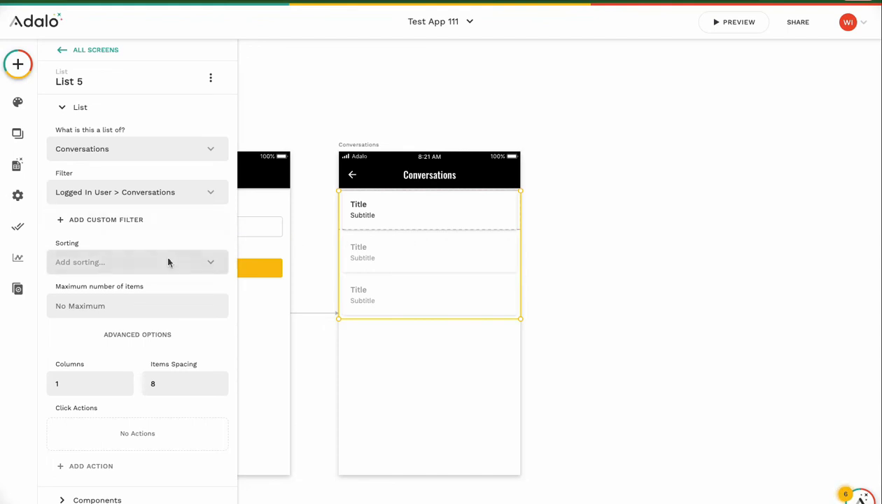
# Sort the list by Created Date newest to oldest and add an image at the left of the row
pyautogui.click(137, 262)
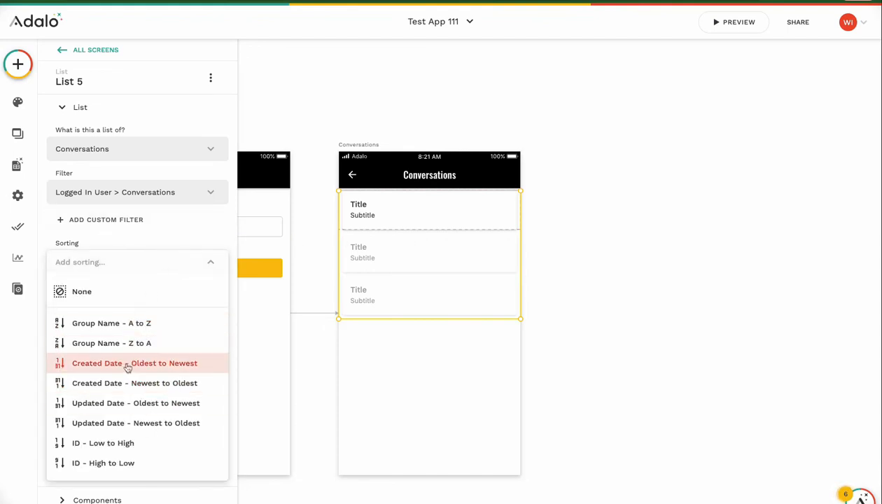
pyautogui.click(134, 384)
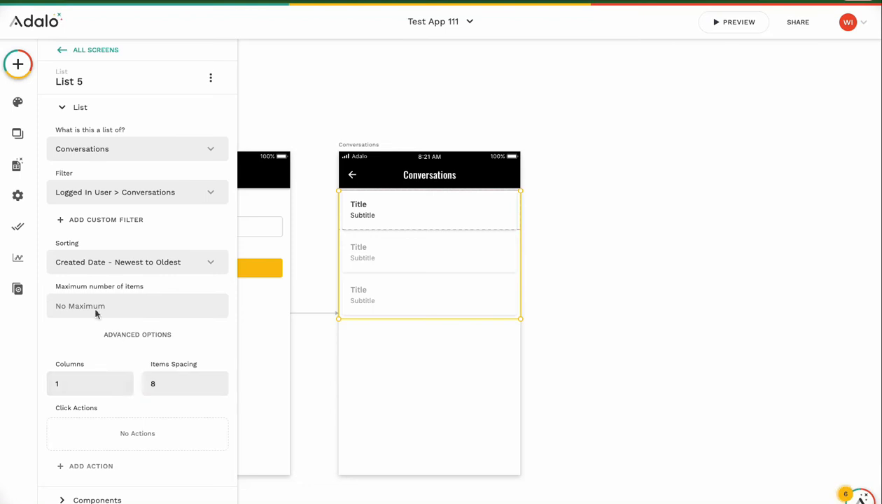
pyautogui.scroll(-3)
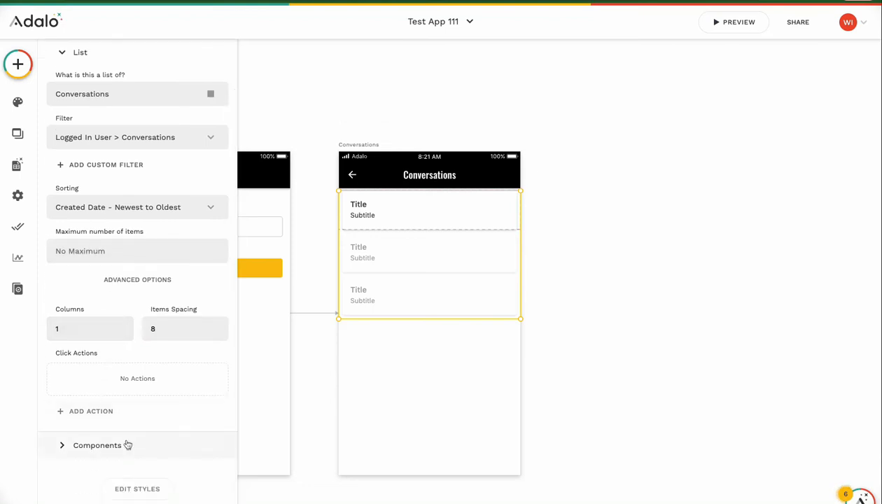
pyautogui.click(98, 446)
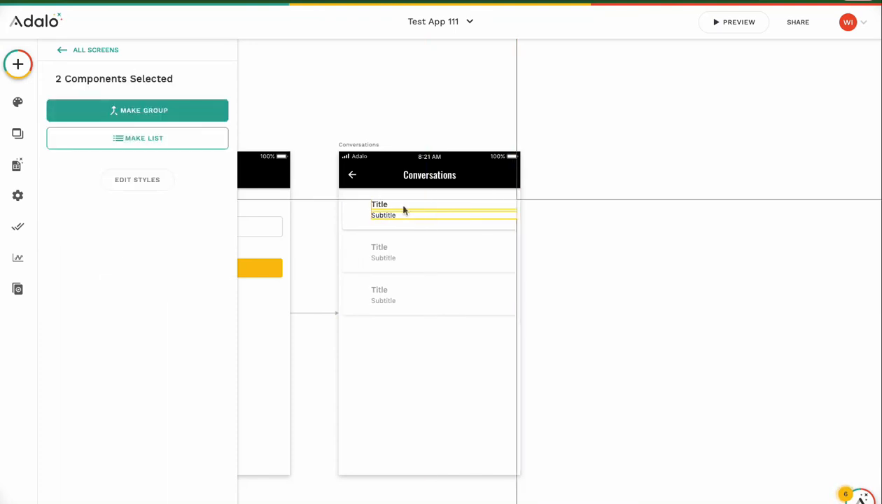
pyautogui.click(379, 204)
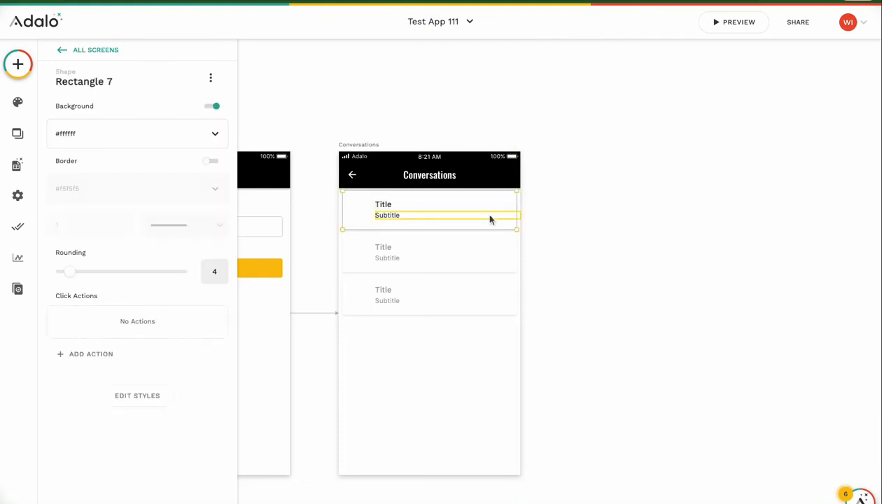
pyautogui.click(387, 216)
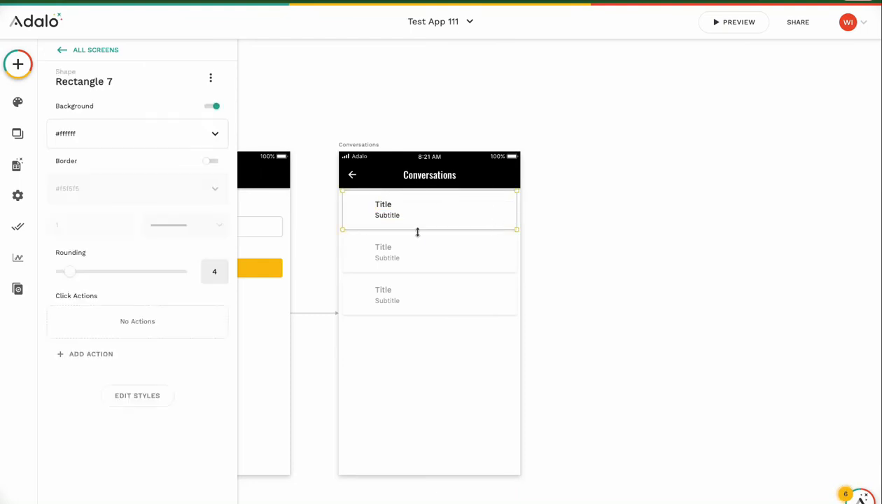
pyautogui.click(16, 65)
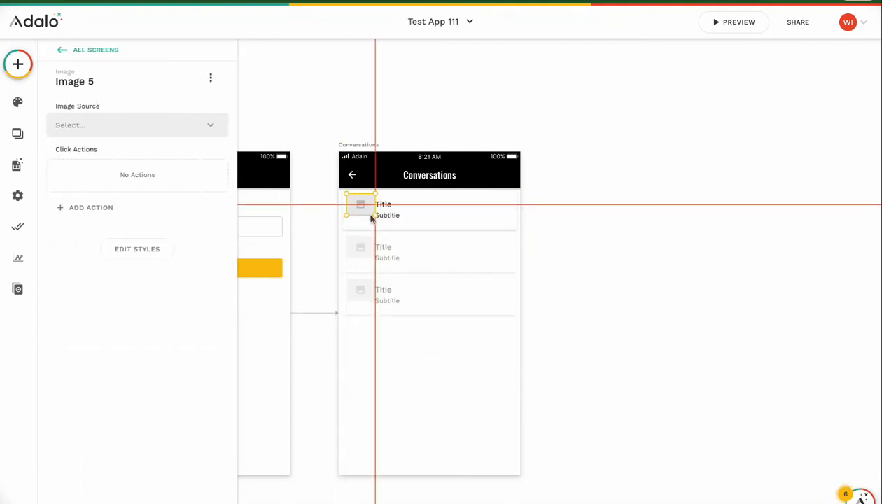
# Style the row image to 50 by 50 with rounding 20, then select the title beside it
pyautogui.click(137, 249)
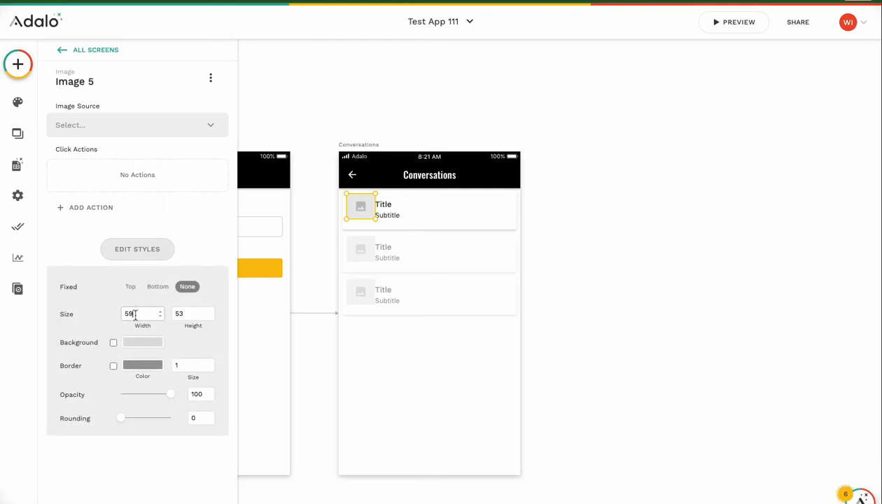
pyautogui.write('40')
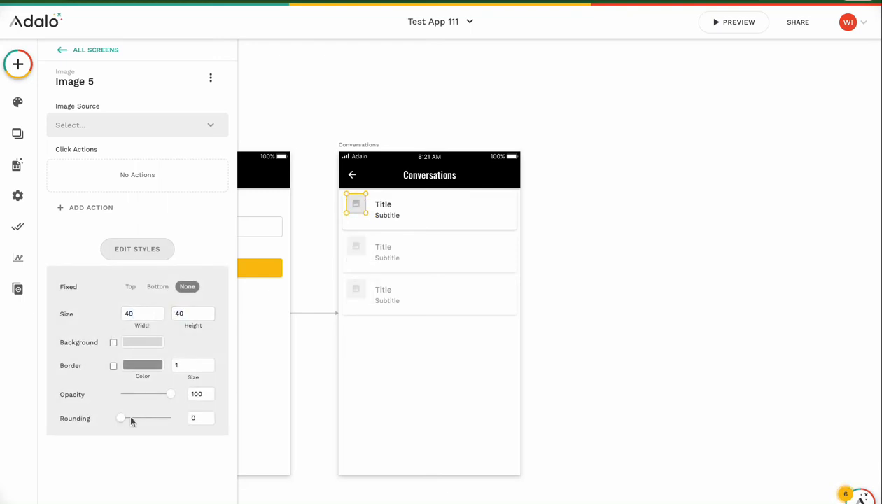
pyautogui.moveTo(122, 417); pyautogui.dragTo(171, 417)
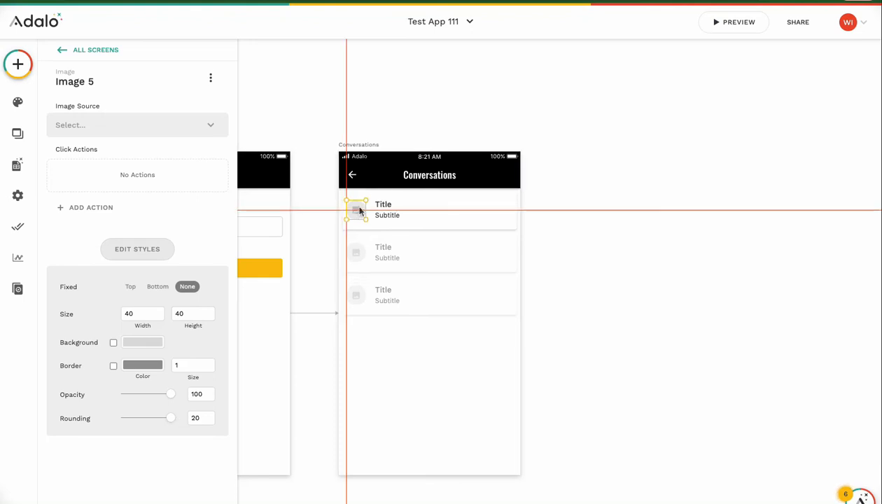
pyautogui.click(139, 314)
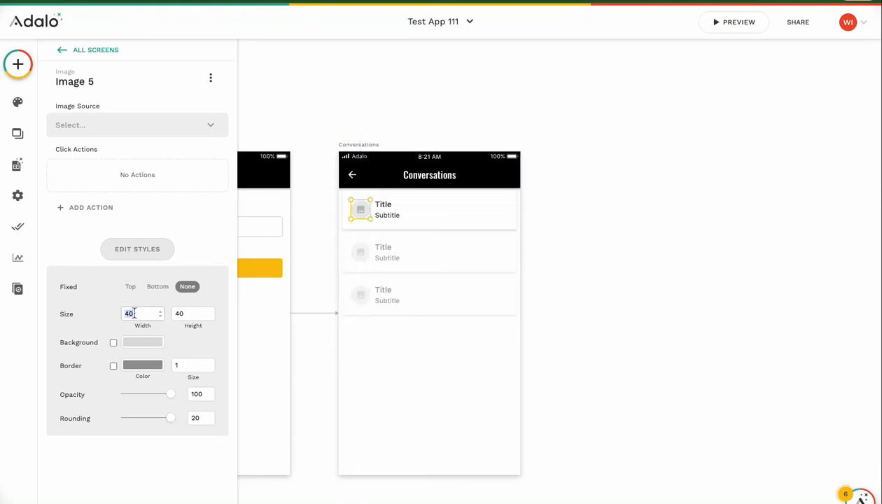
pyautogui.write('50')
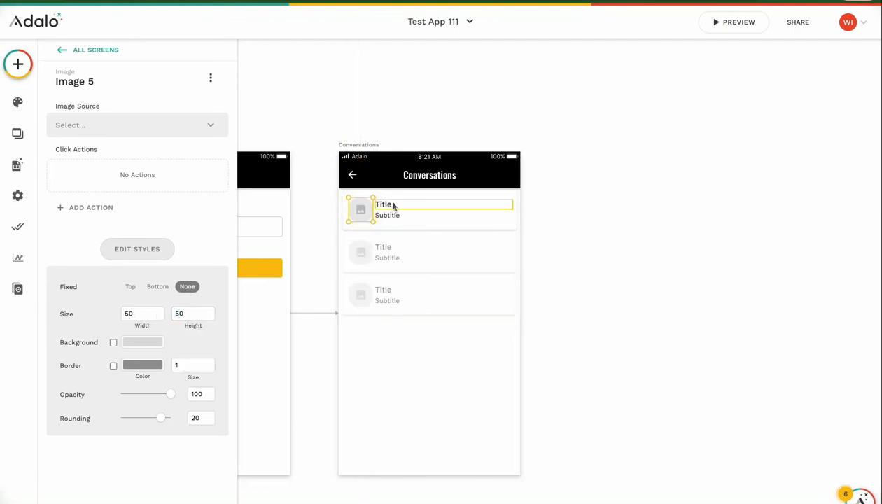
pyautogui.click(387, 215)
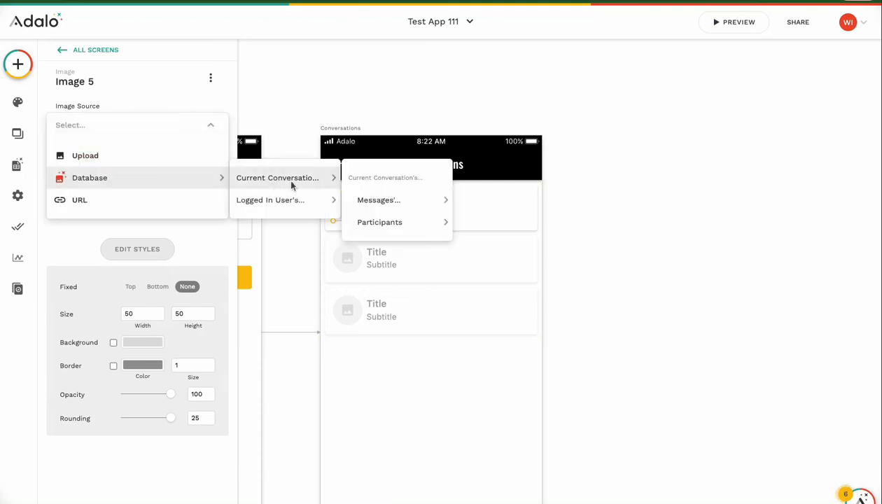
pyautogui.moveTo(302, 184)
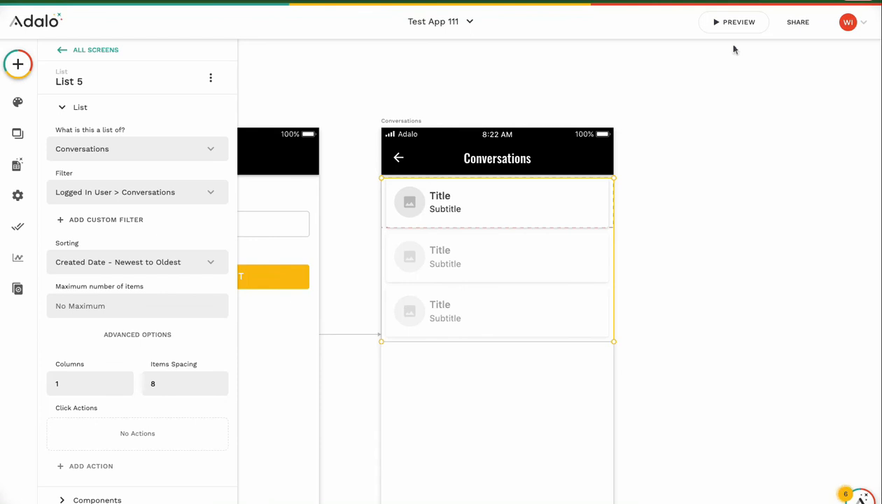
pyautogui.moveTo(417, 196)
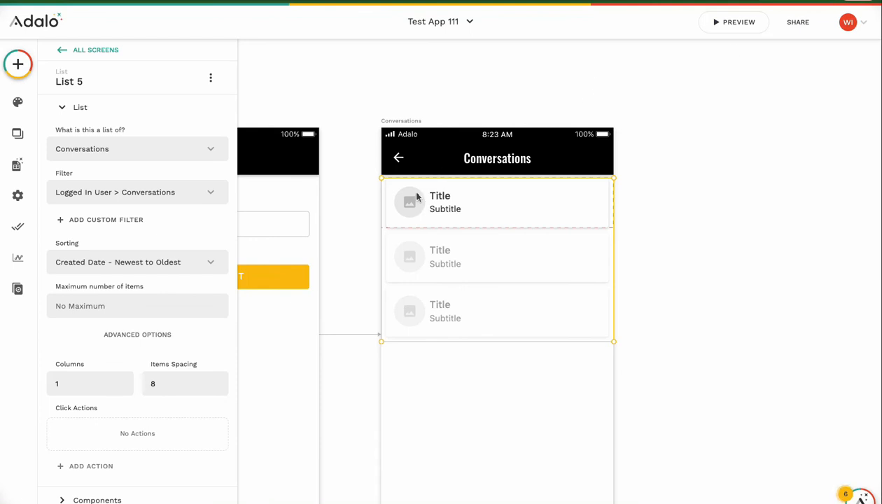
# Select the row image and show the database collections with Conversations expanded
pyautogui.click(409, 201)
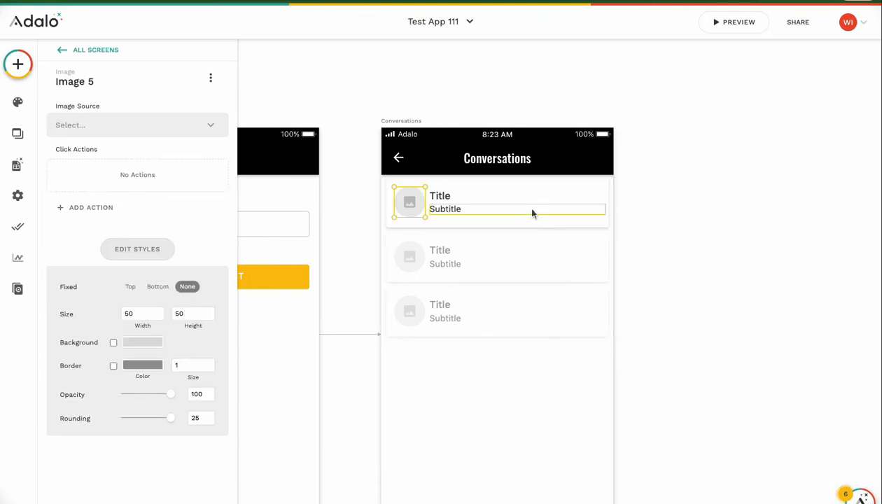
pyautogui.click(20, 166)
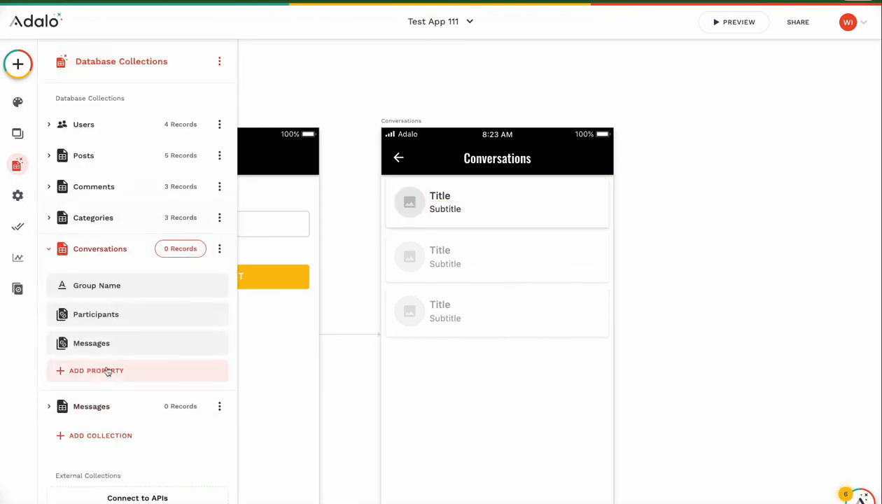
# Add an Image property named Chat Group Image to Conversations and save it
pyautogui.click(95, 371)
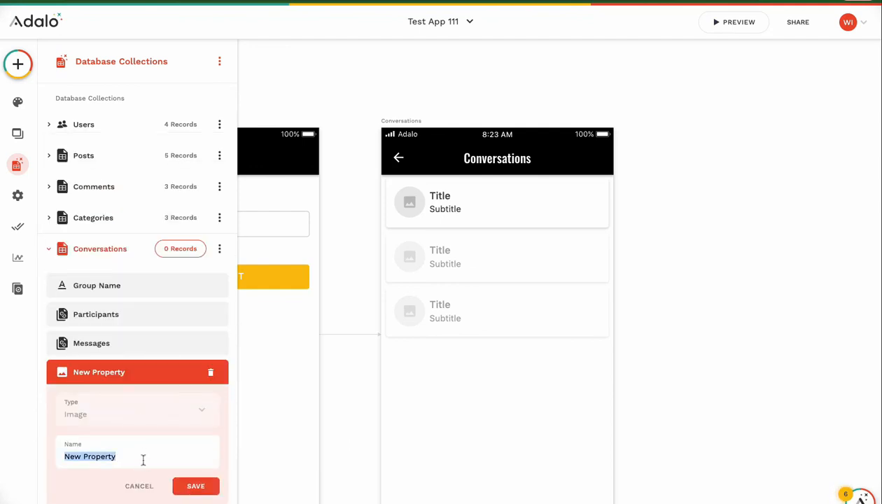
pyautogui.write('Chat Group')
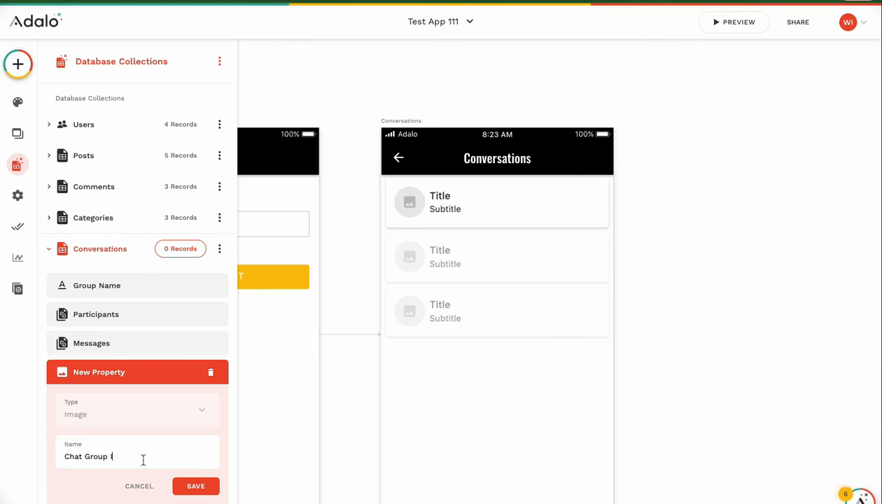
pyautogui.click(497, 203)
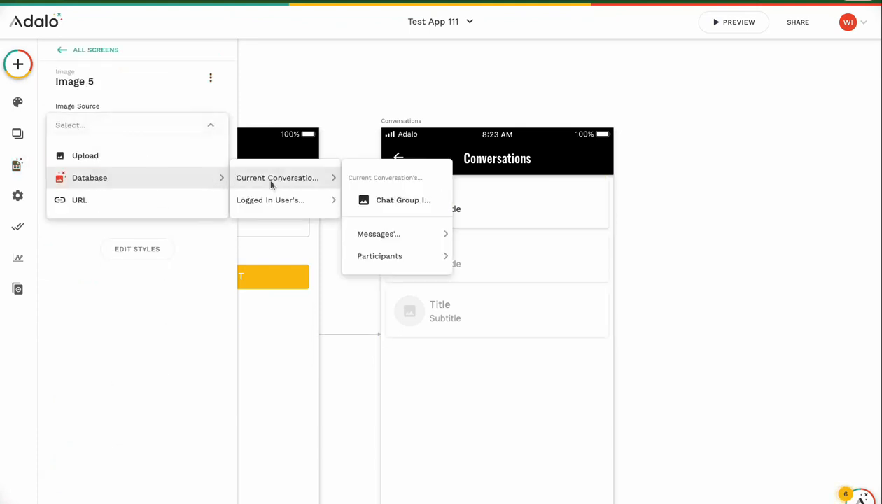
pyautogui.moveTo(395, 214)
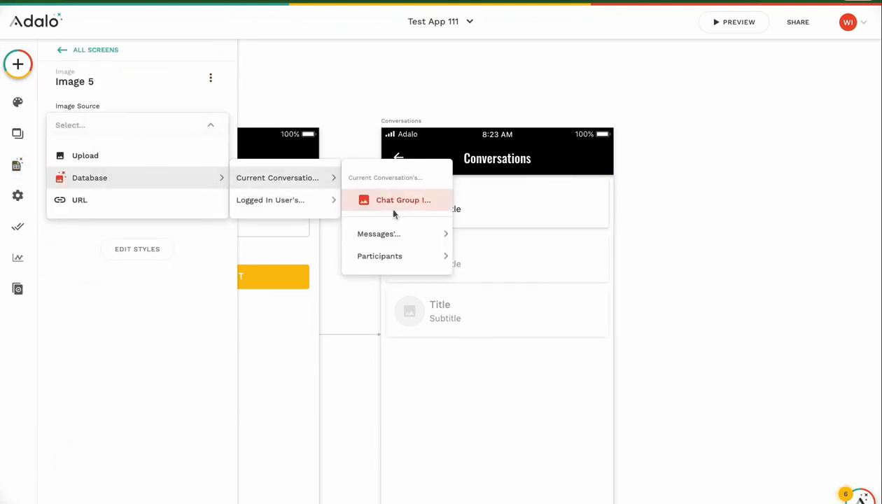
# Source the row image from Current Conversation > Chat Group Image with a no-image placeholder file
pyautogui.click(396, 200)
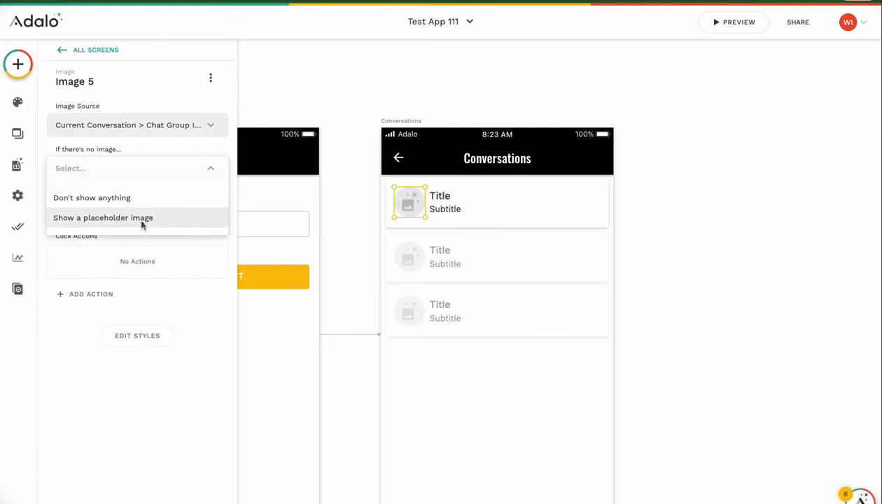
pyautogui.click(104, 218)
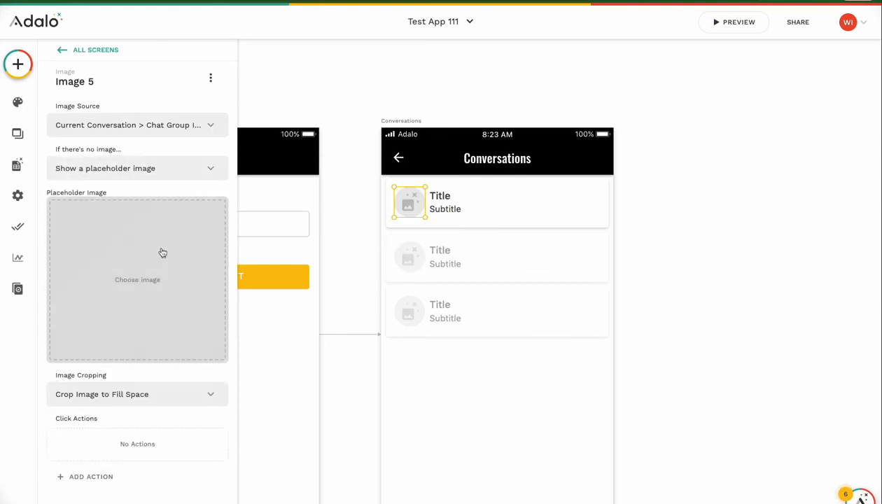
pyautogui.click(138, 280)
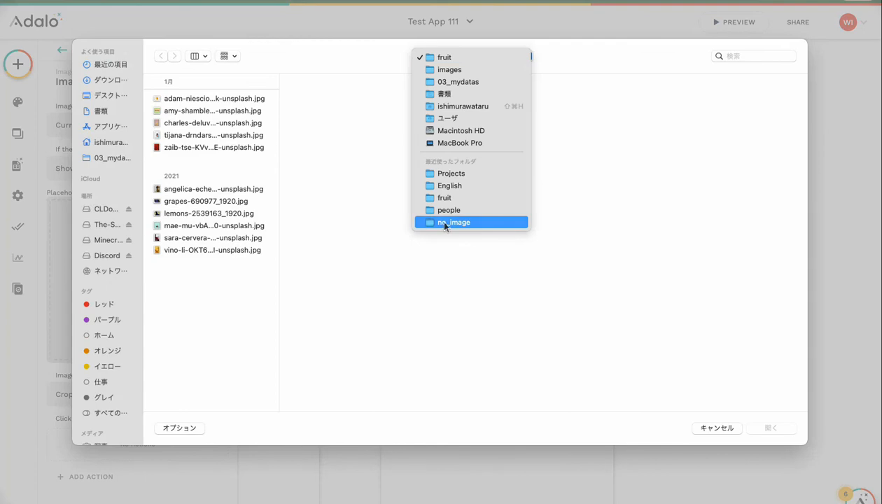
pyautogui.click(454, 221)
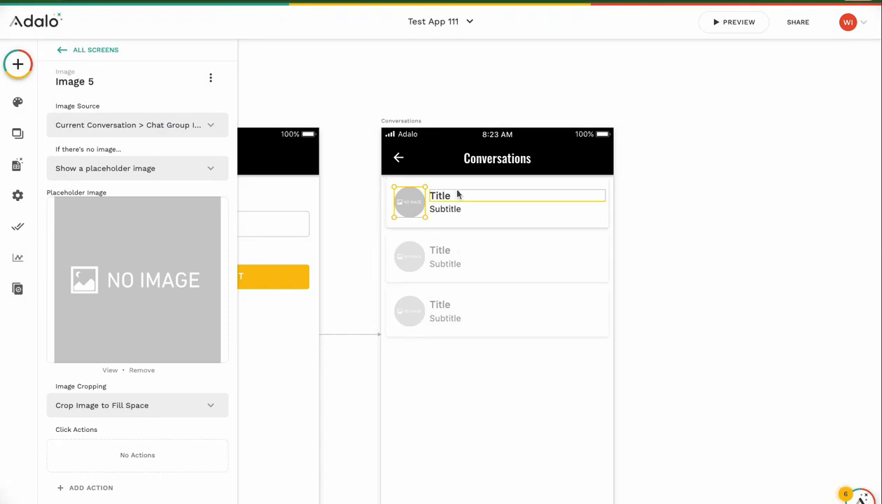
pyautogui.click(440, 196)
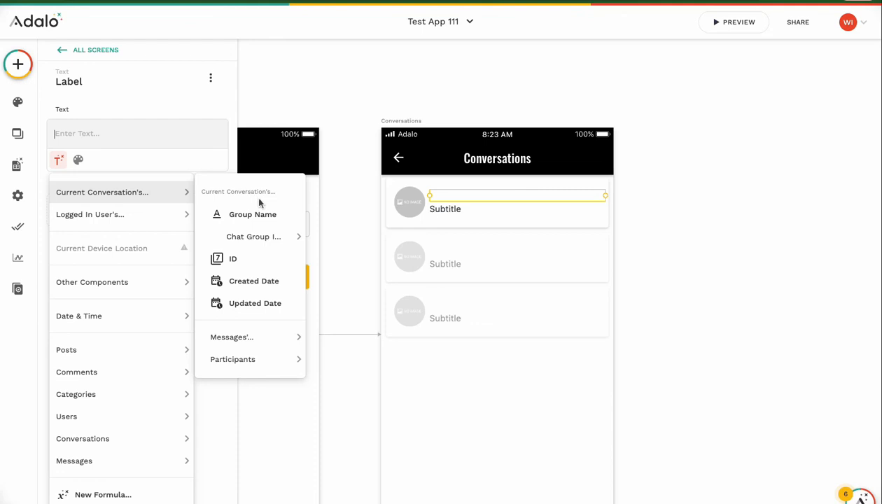
# Insert Current Conversation > Group Name as the title and Updated Date as the subtitle
pyautogui.click(253, 214)
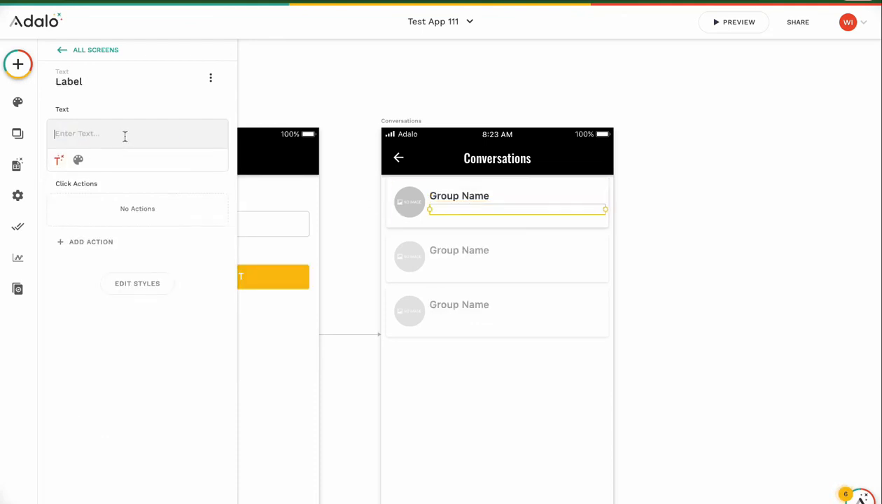
pyautogui.click(59, 159)
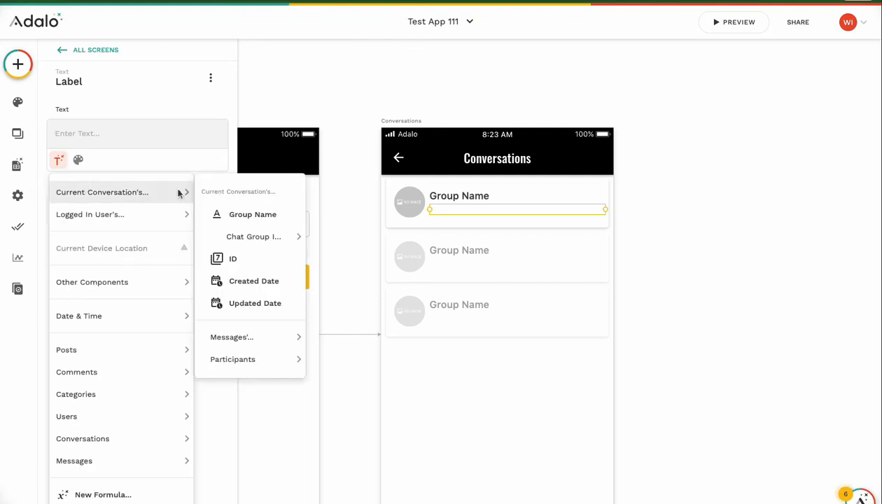
pyautogui.moveTo(252, 259)
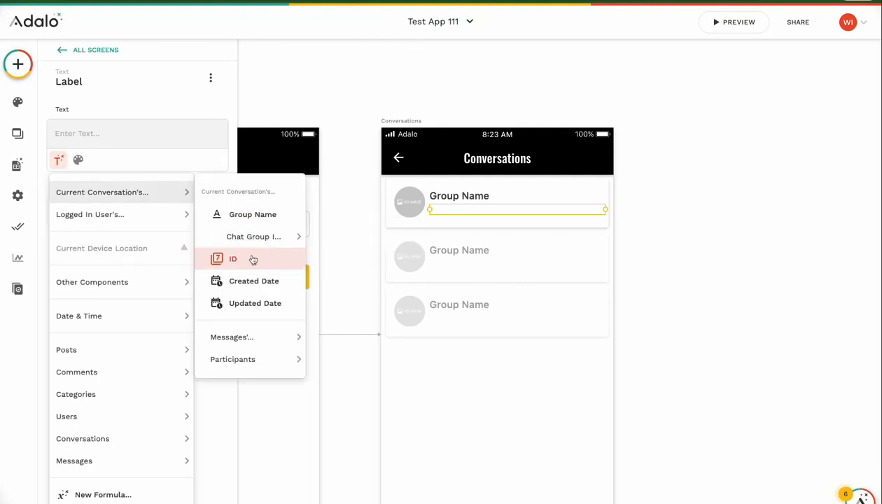
pyautogui.moveTo(260, 280)
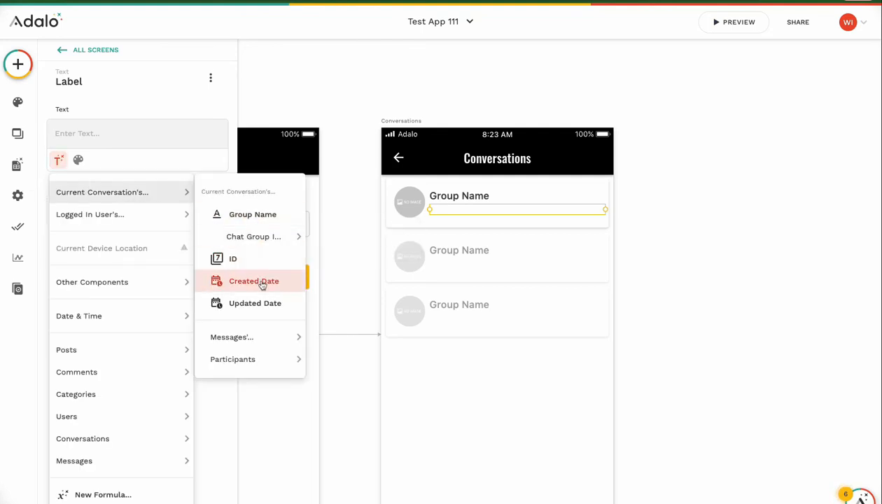
pyautogui.moveTo(257, 286)
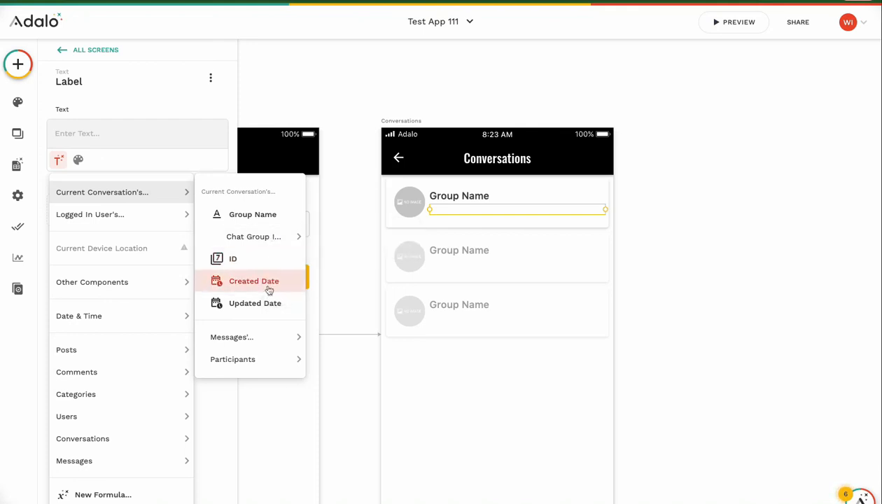
pyautogui.moveTo(263, 302)
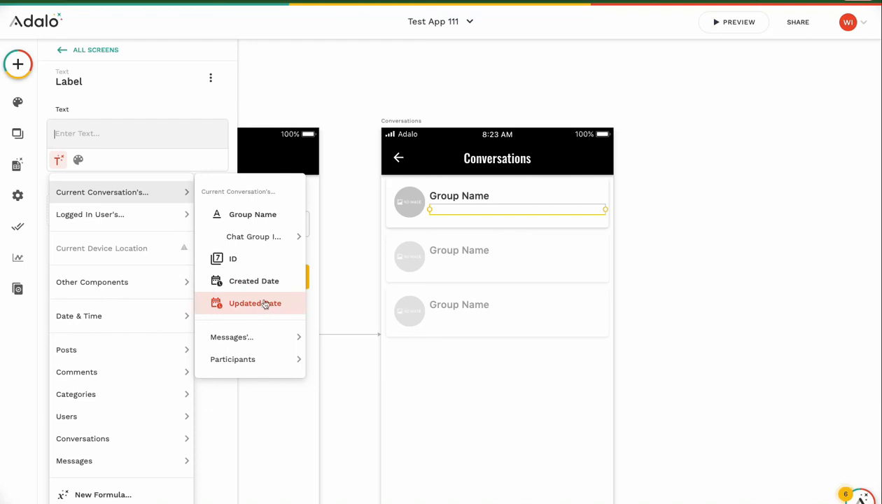
pyautogui.click(254, 302)
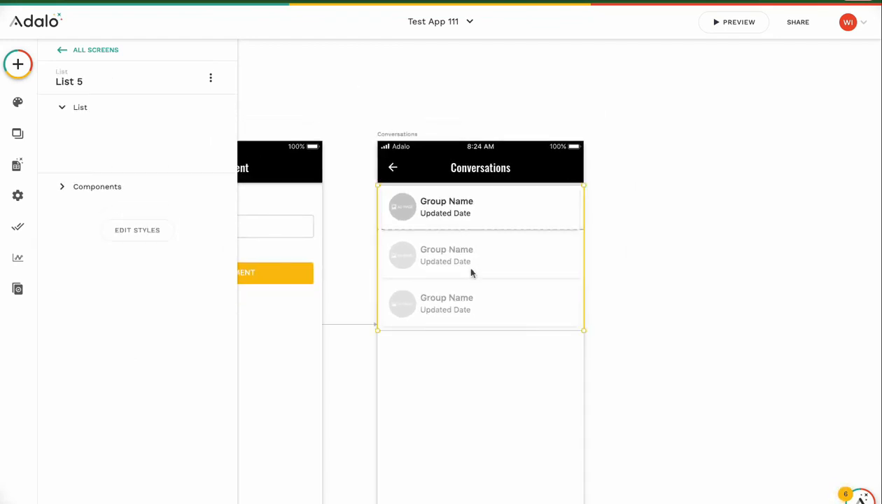
# Reselect the Conversations list and expand its data settings panel
pyautogui.click(78, 106)
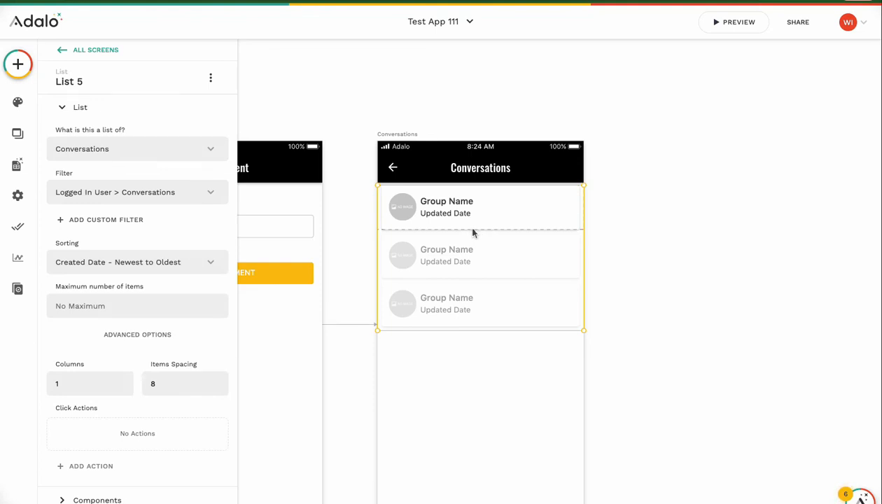
pyautogui.moveTo(480, 230)
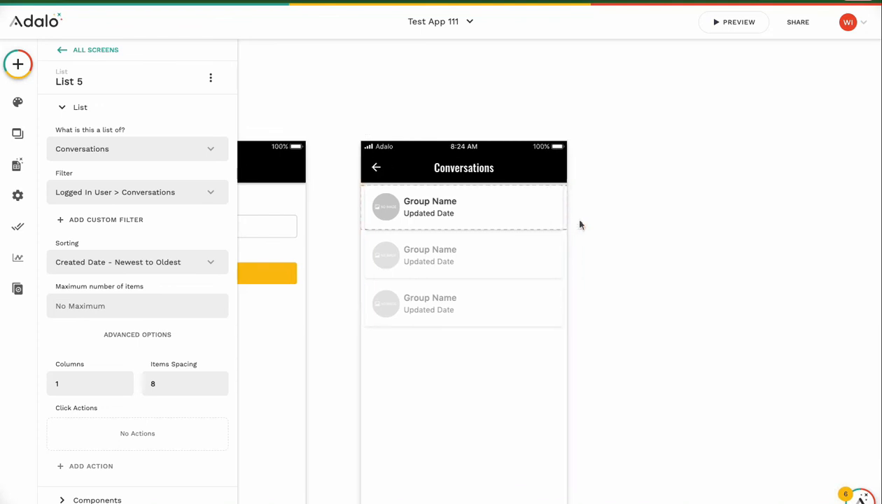
pyautogui.click(455, 207)
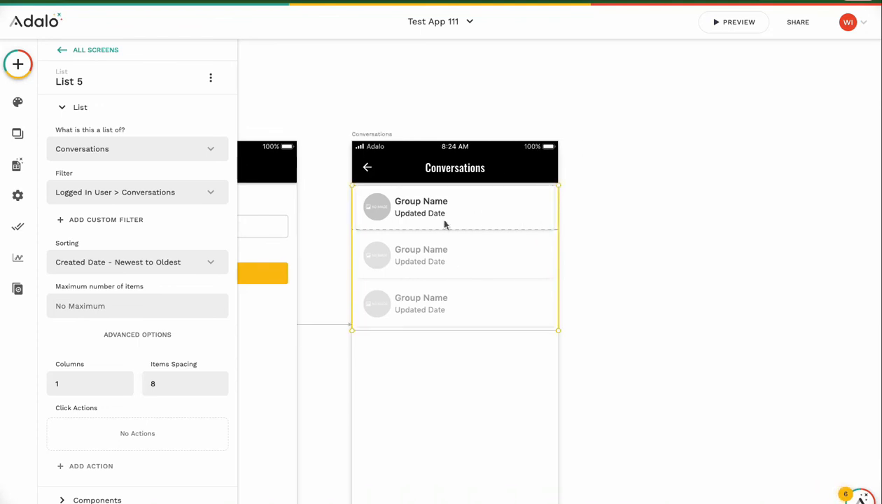
pyautogui.moveTo(381, 236)
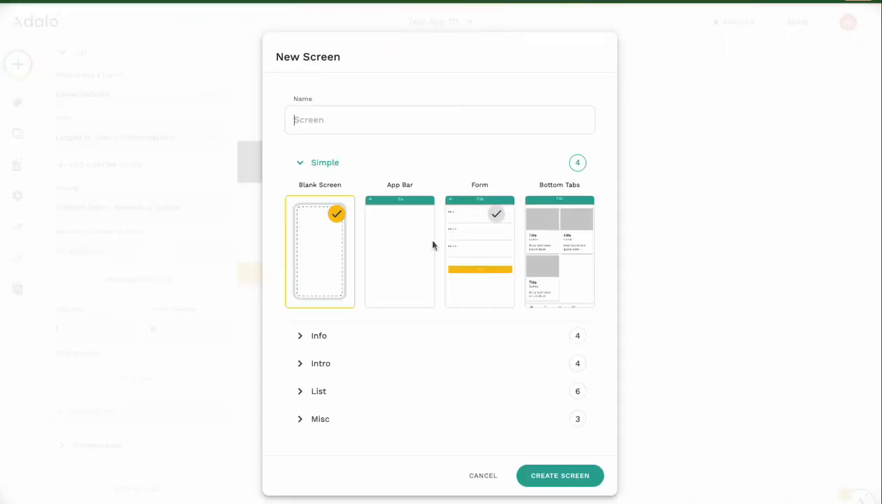
# Link the list to a new screen named Messages using the App Bar template and create it
pyautogui.write('Me')
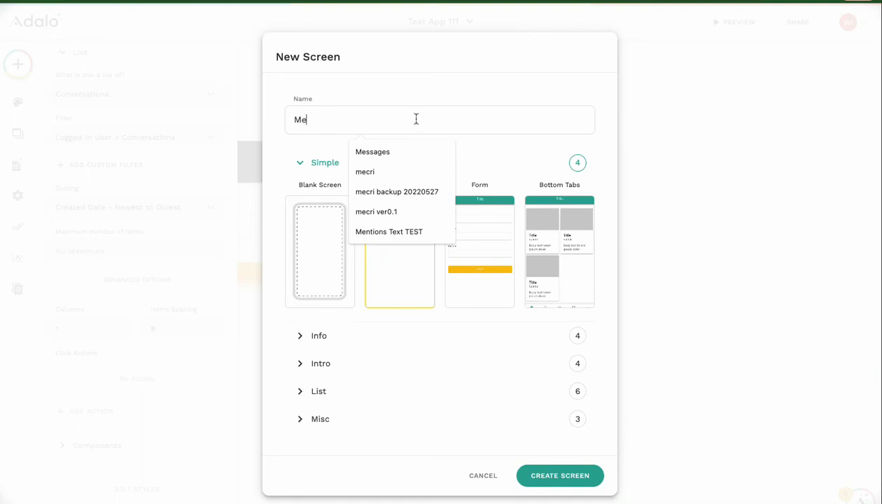
pyautogui.click(372, 152)
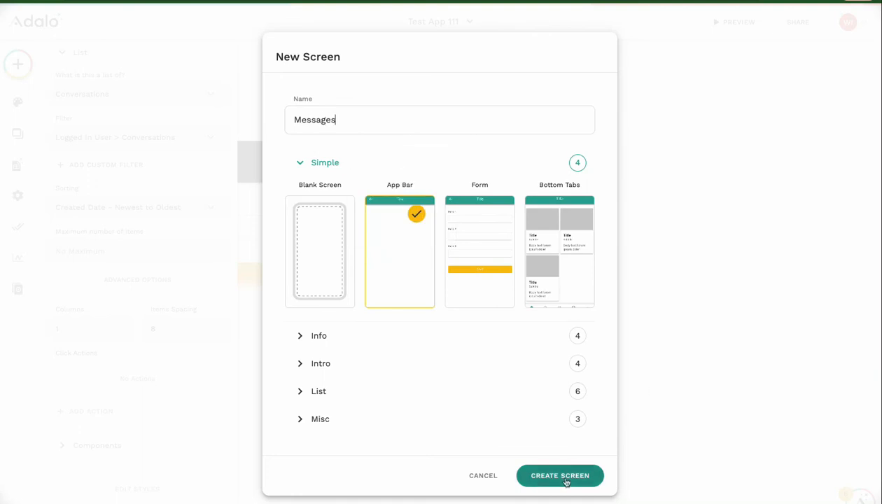
pyautogui.click(560, 476)
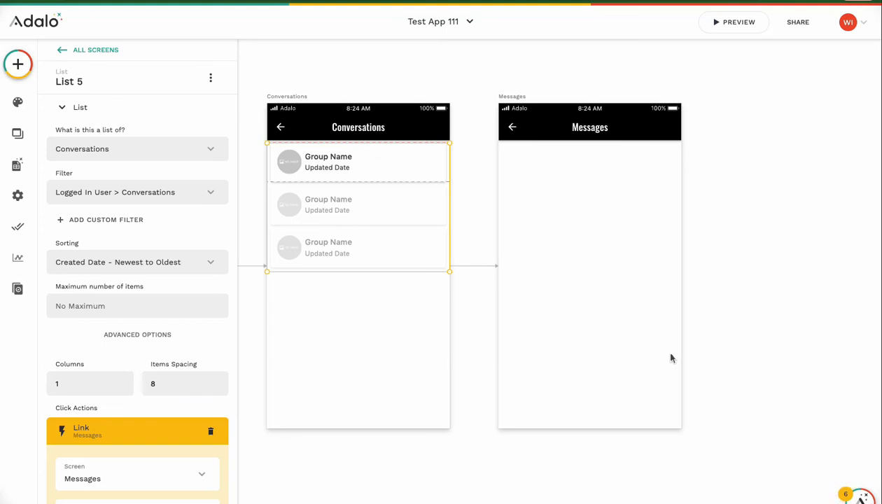
pyautogui.moveTo(665, 305)
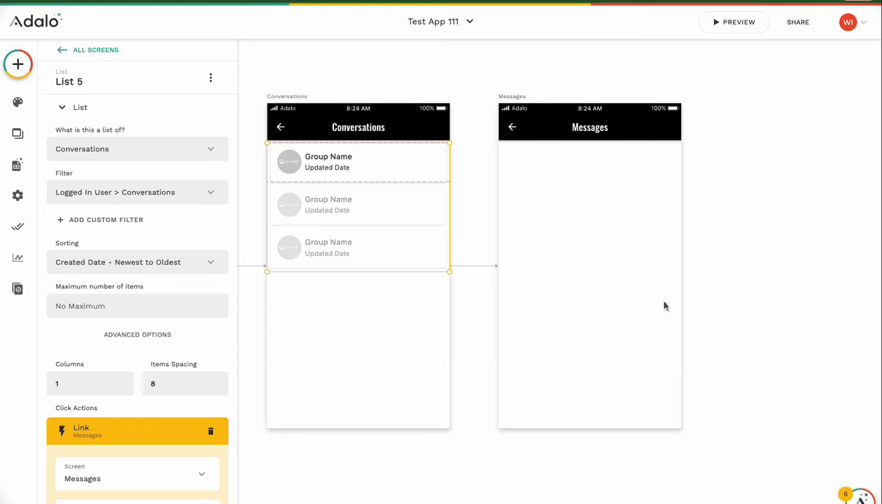
pyautogui.moveTo(672, 218)
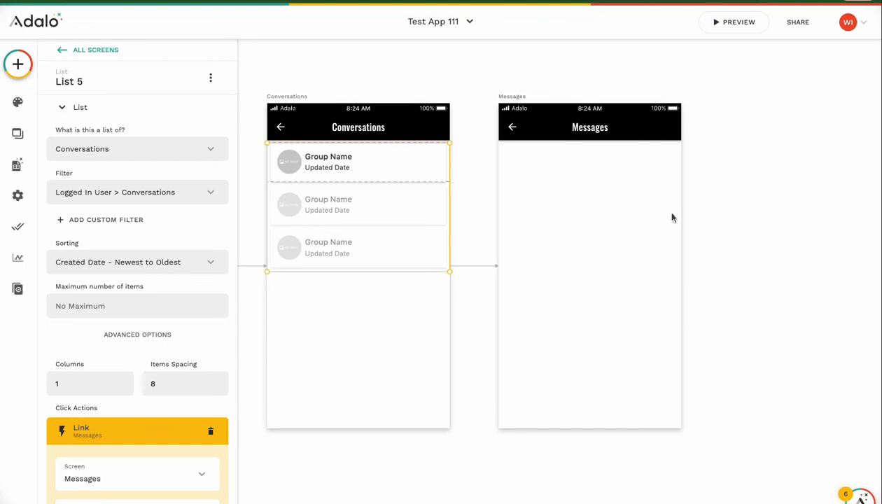